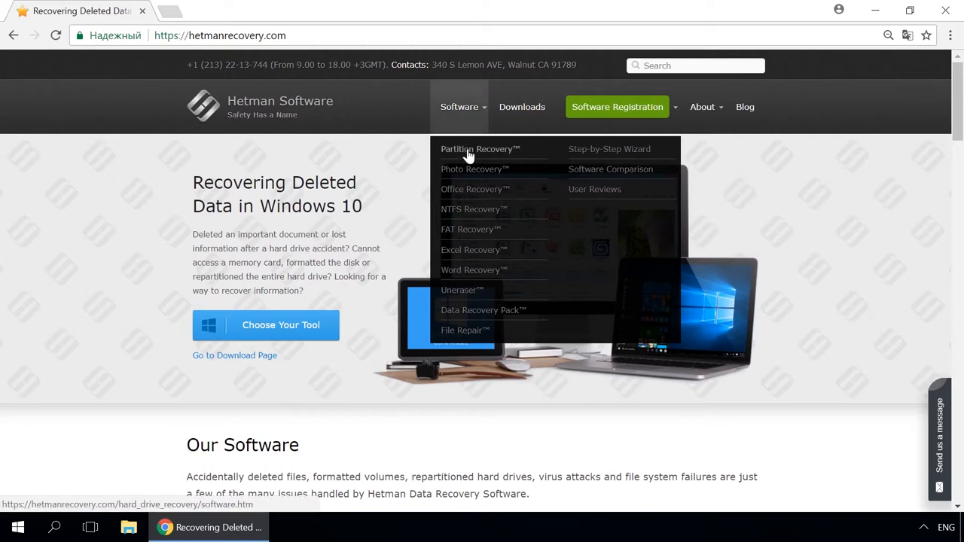
Reach the Partition Recovery page, then the blog, and open the 'How to Create a Storage Space' article.
{"action": "left_click", "coordinate": [480, 149]}
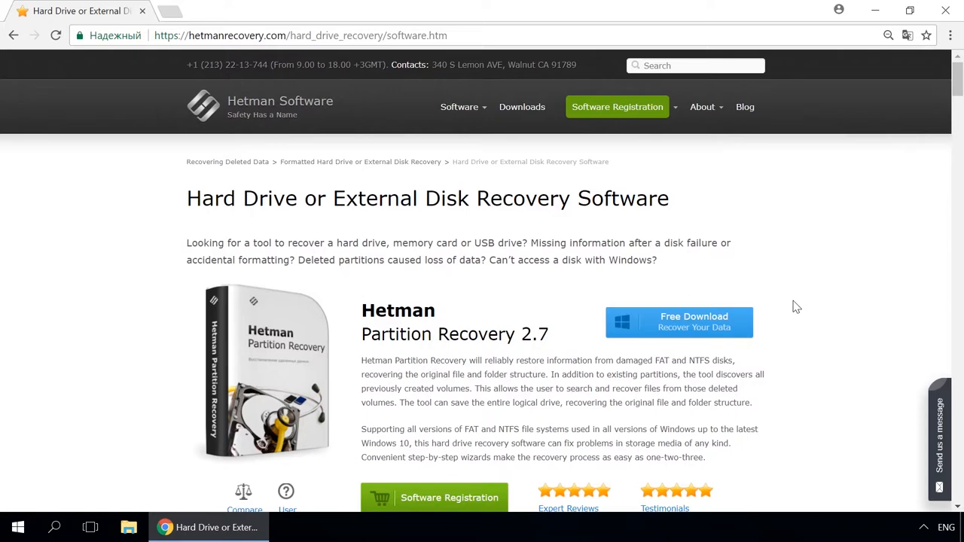
{"action": "left_click", "coordinate": [745, 105]}
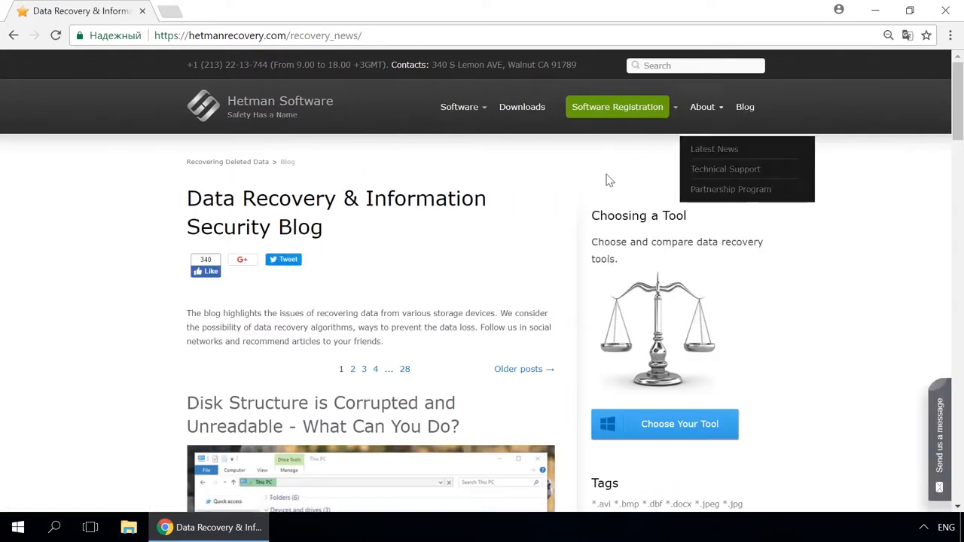
{"action": "scroll", "scroll_direction": "down", "scroll_amount": 3}
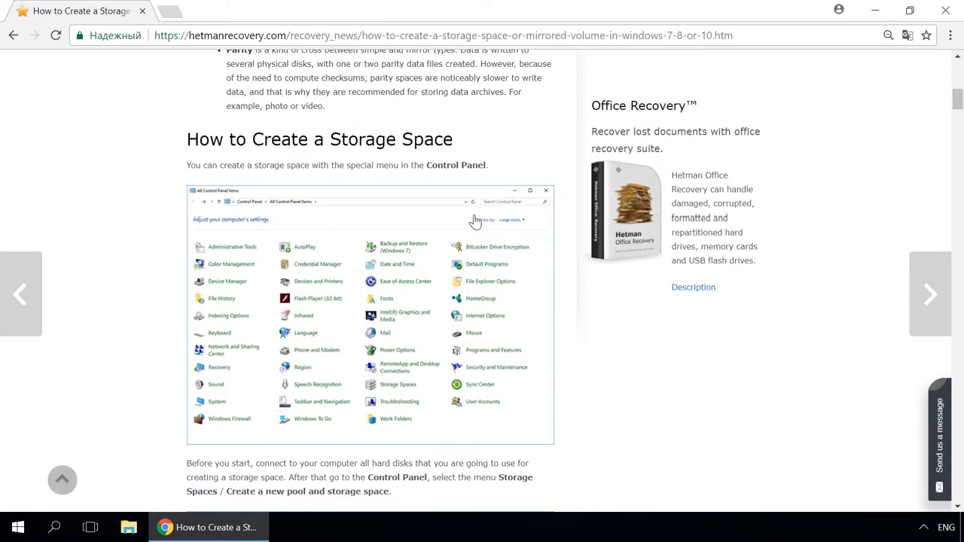
{"action": "scroll", "scroll_direction": "down", "scroll_amount": 3}
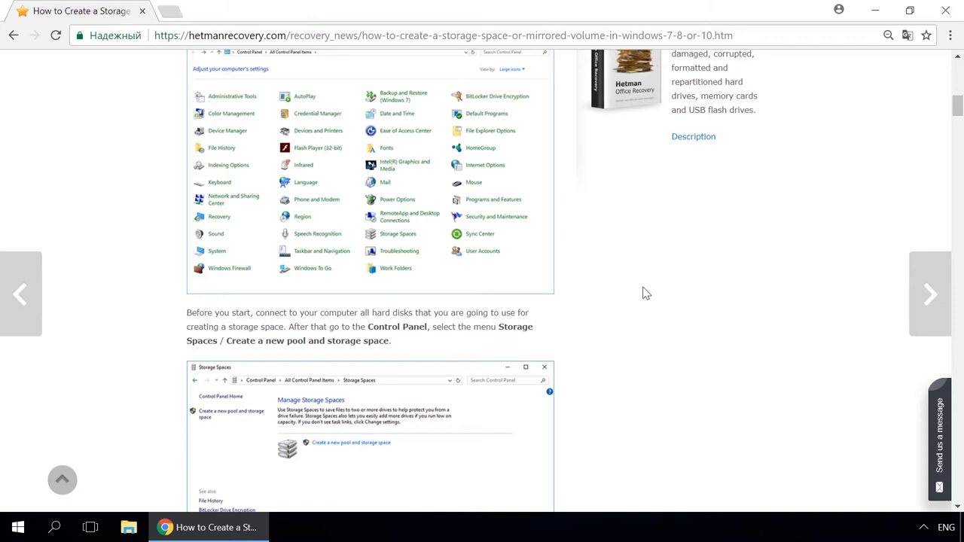
{"action": "left_click", "coordinate": [941, 437]}
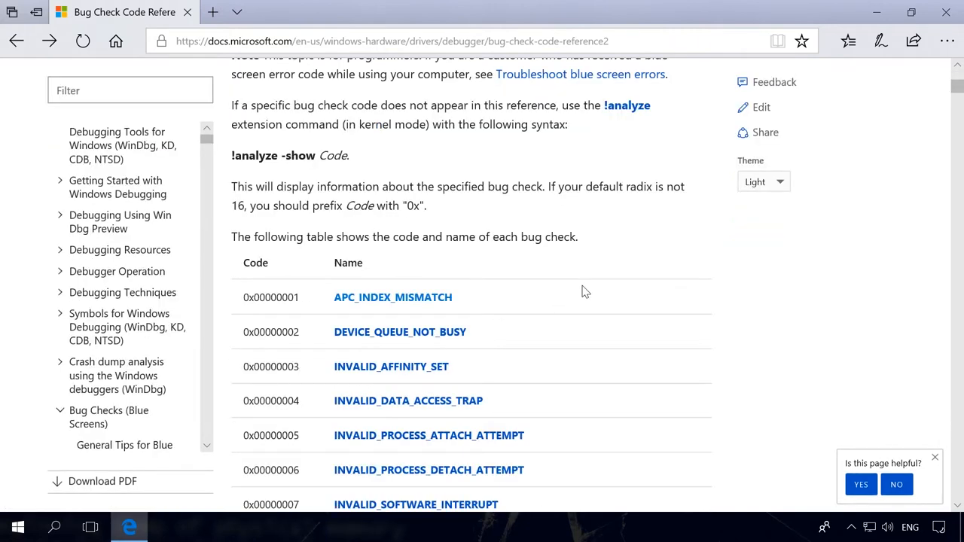
Scroll the bug check code table, highlighting INVALID_SOFTWARE_INTERRUPT and DATA_BUS_ERROR entries.
{"action": "scroll", "scroll_direction": "down", "scroll_amount": 3}
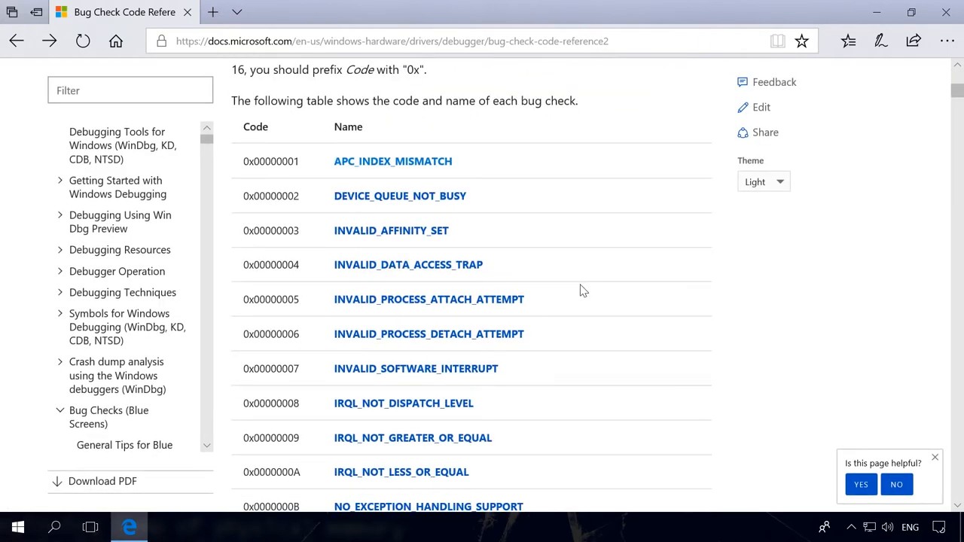
{"action": "mouse_move", "coordinate": [469, 164]}
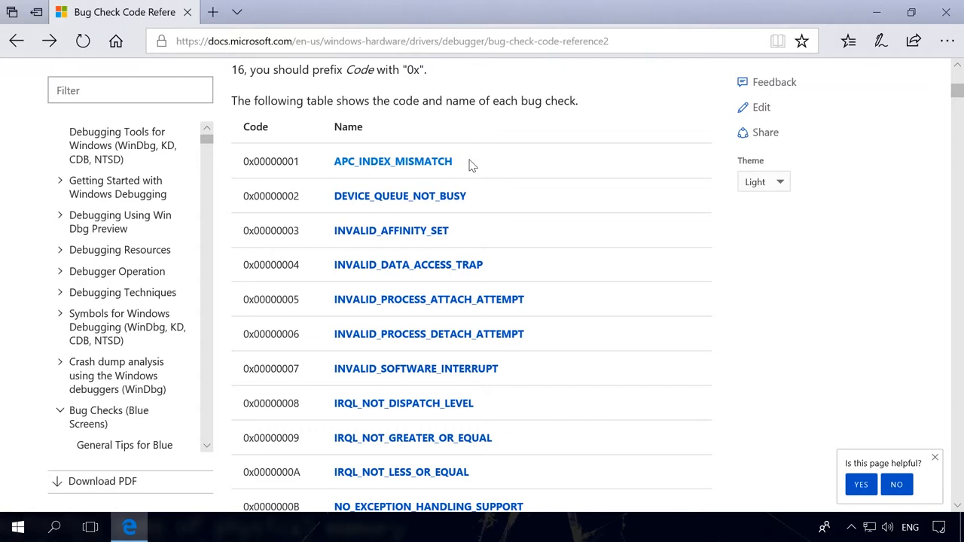
{"action": "triple_click", "coordinate": [272, 161]}
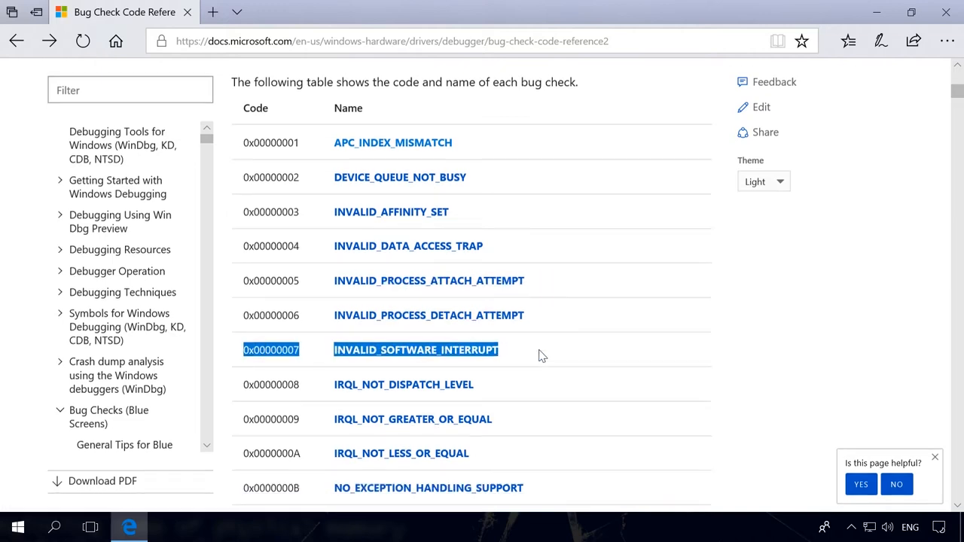
{"action": "scroll", "scroll_direction": "down", "scroll_amount": 3}
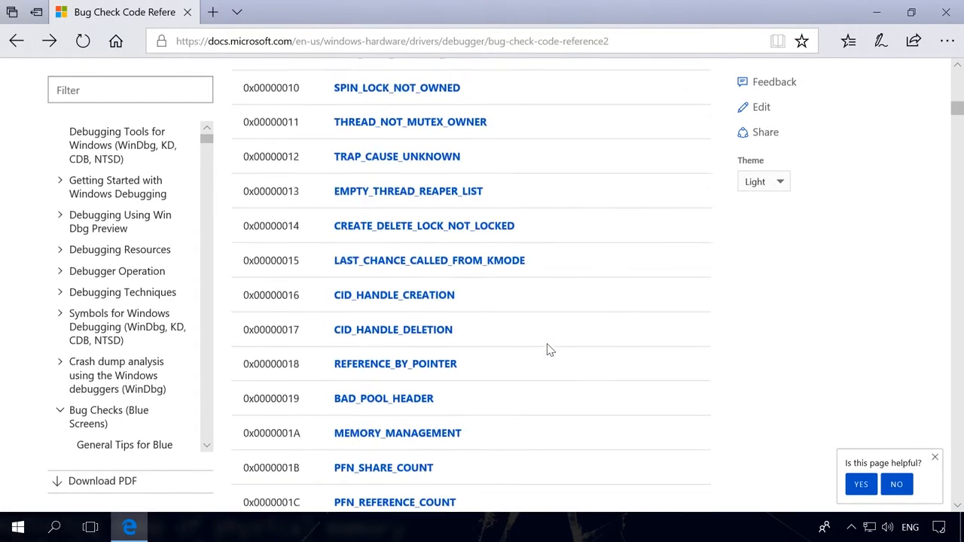
{"action": "scroll", "scroll_direction": "down", "scroll_amount": 3}
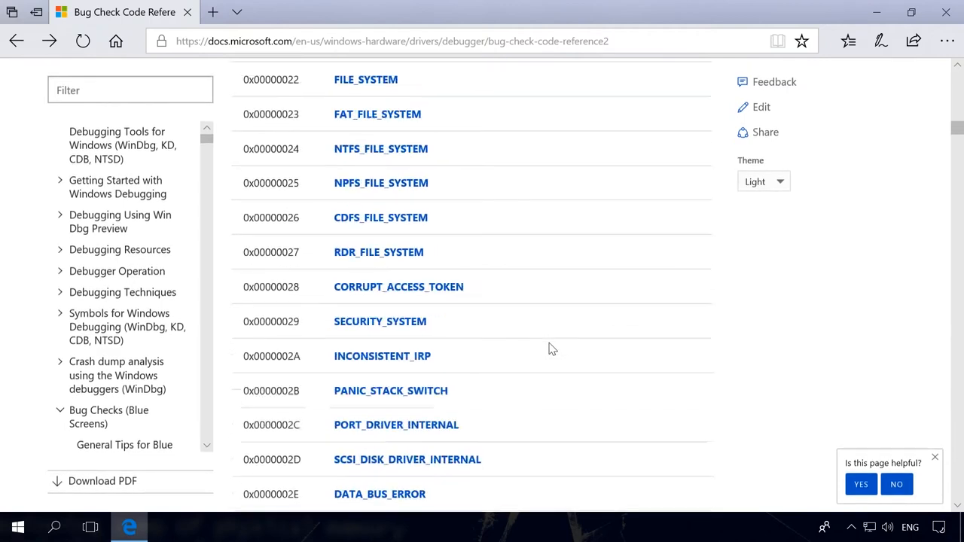
{"action": "scroll", "scroll_direction": "down", "scroll_amount": 3}
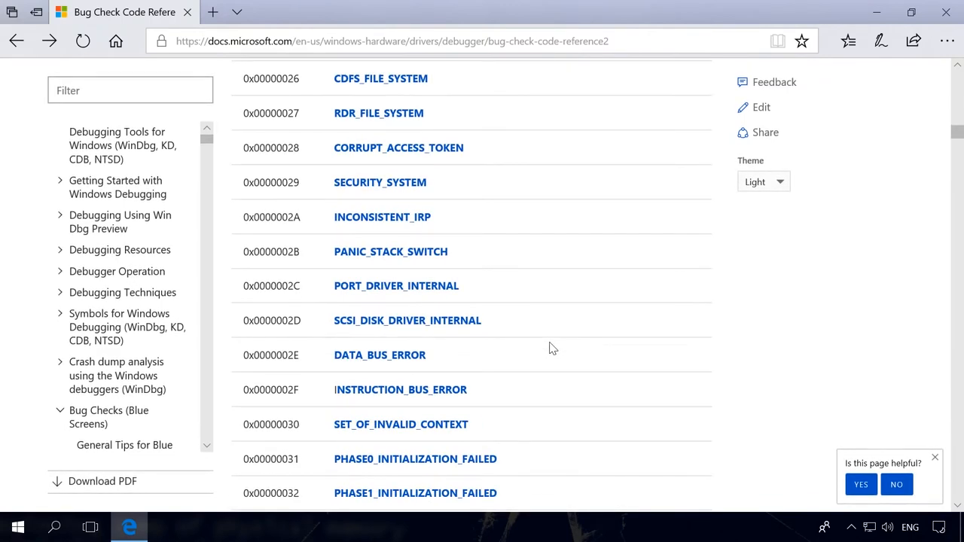
{"action": "triple_click", "coordinate": [379, 356]}
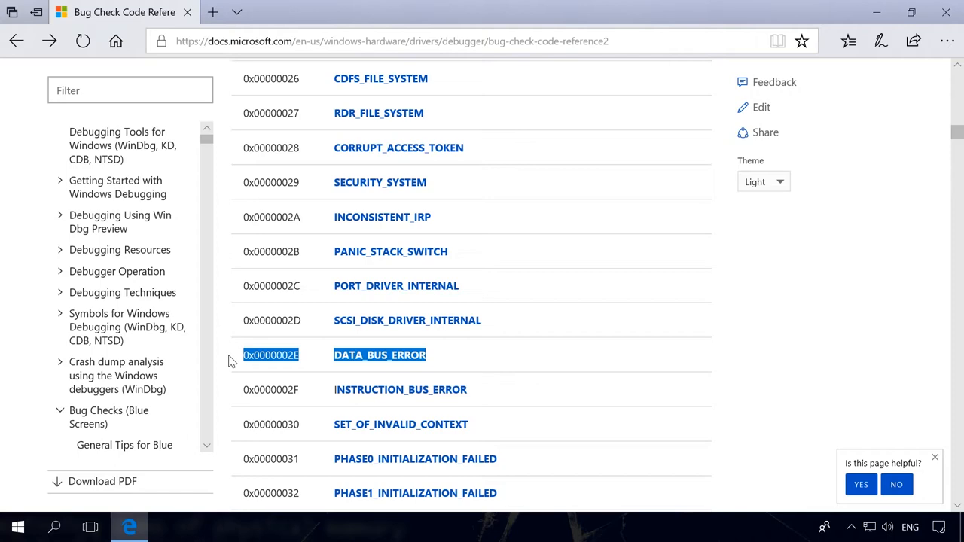
{"action": "scroll", "scroll_direction": "down", "scroll_amount": 3}
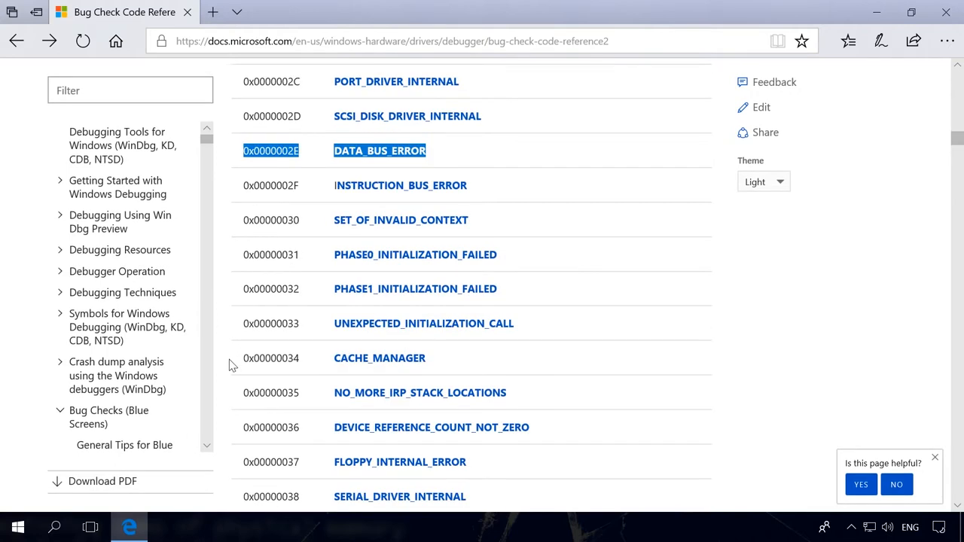
{"action": "scroll", "scroll_direction": "down", "scroll_amount": 3}
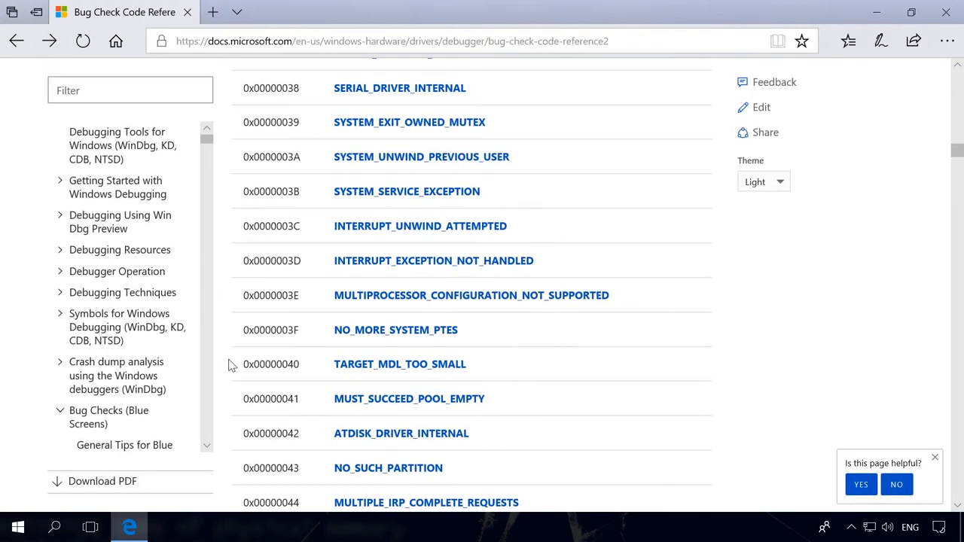
{"action": "scroll", "scroll_direction": "down", "scroll_amount": 3}
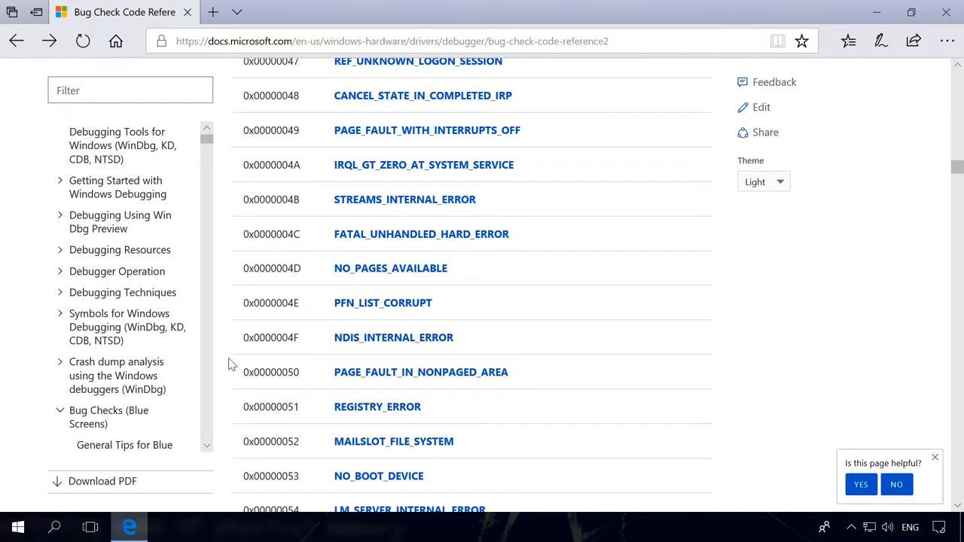
{"action": "scroll", "scroll_direction": "down", "scroll_amount": 3}
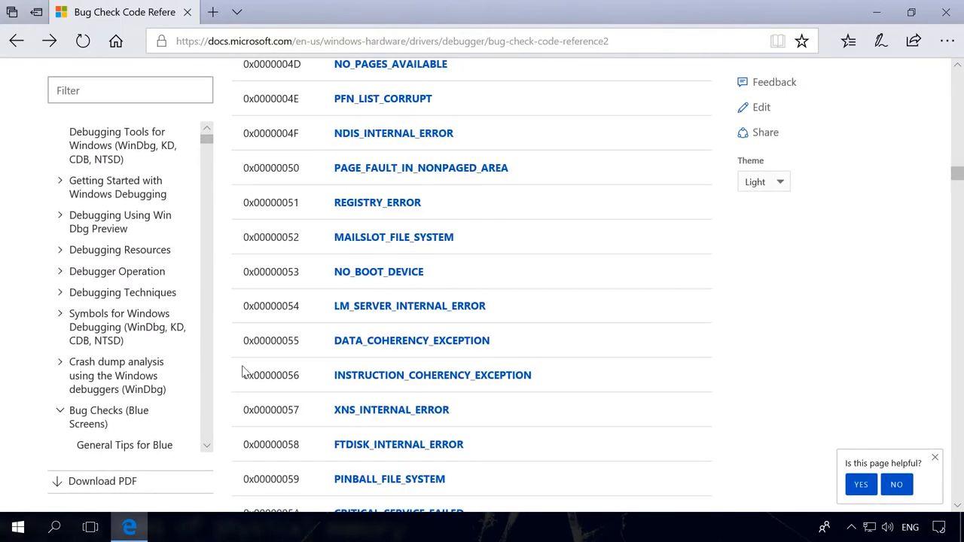
Read the LM_SERVER_INTERNAL_ERROR and APC_INDEX_MISMATCH detail pages from the code list.
{"action": "left_click", "coordinate": [410, 305]}
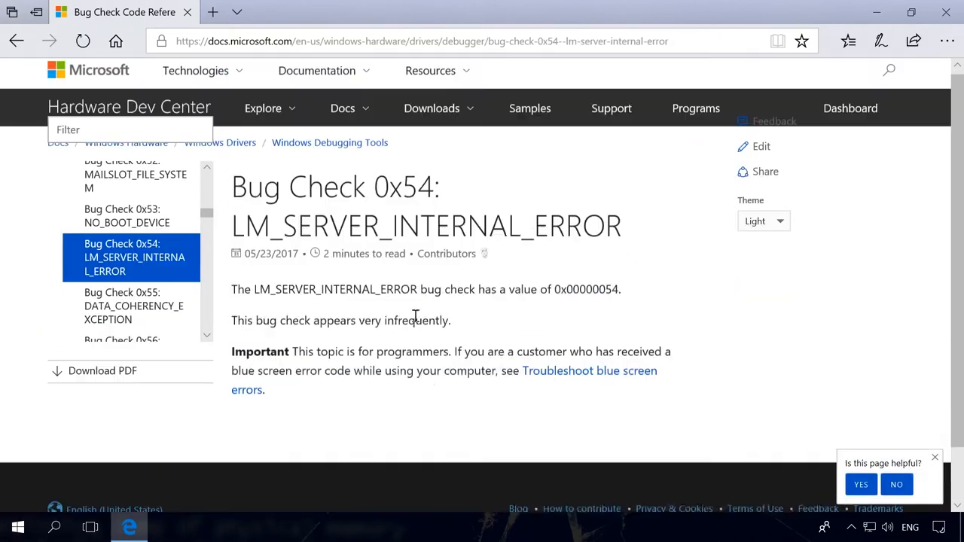
{"action": "left_click", "coordinate": [17, 40]}
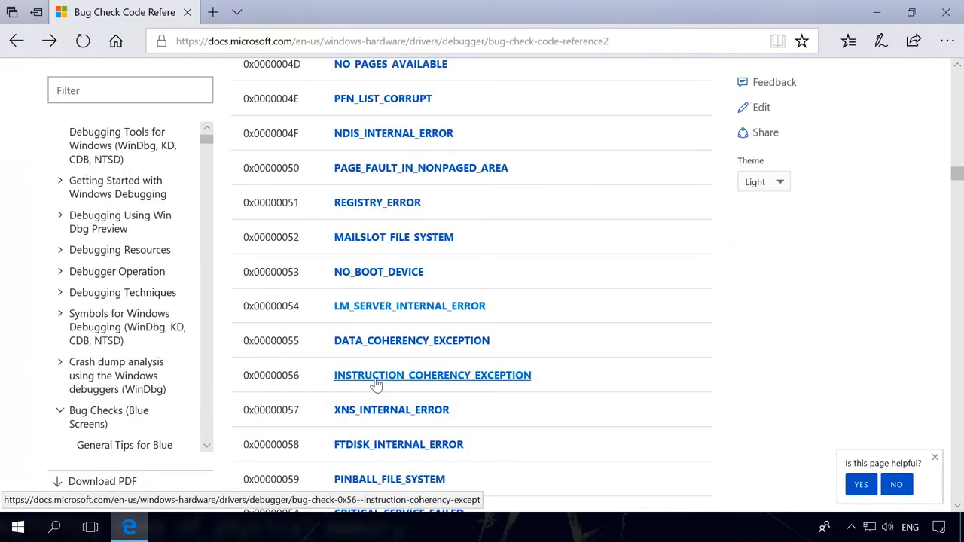
{"action": "scroll", "scroll_direction": "up", "scroll_amount": 3}
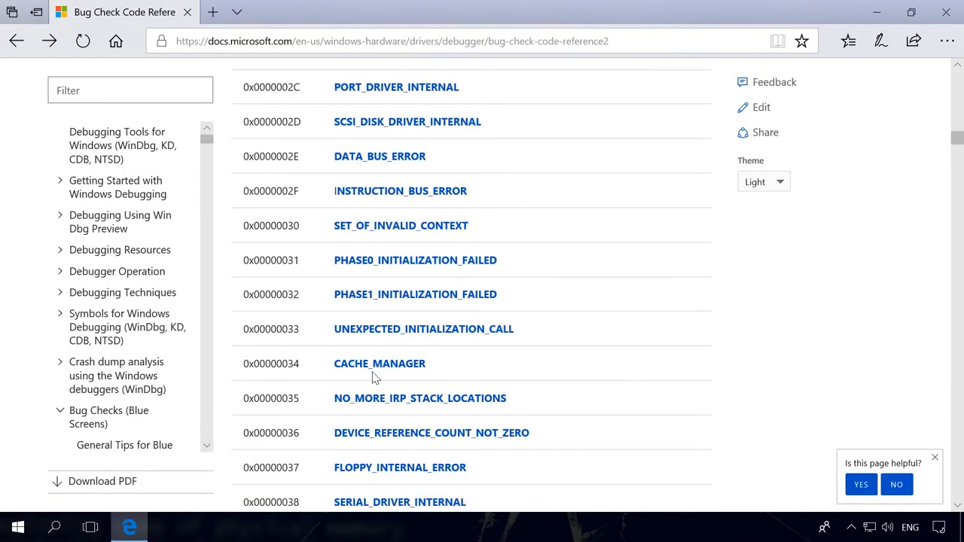
{"action": "scroll", "scroll_direction": "up", "scroll_amount": 3}
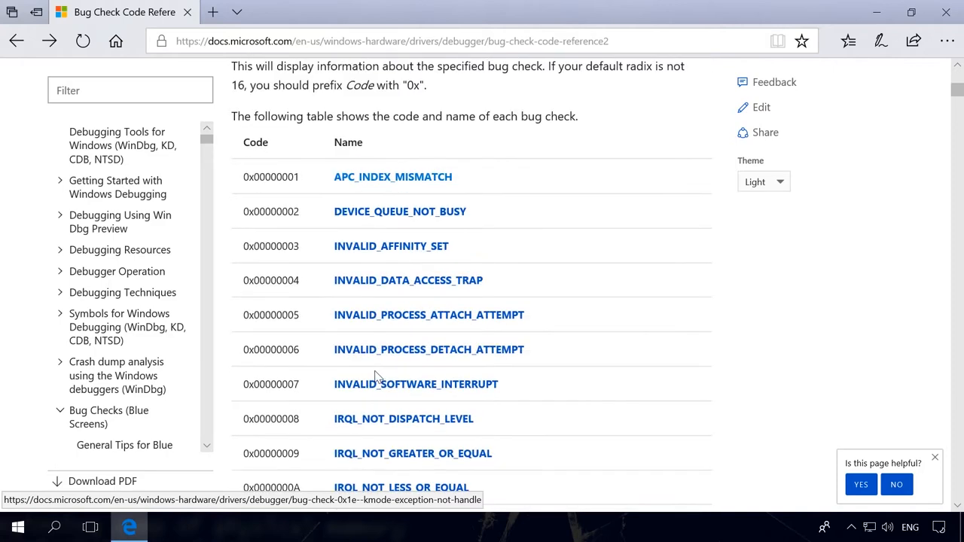
{"action": "left_click", "coordinate": [392, 176]}
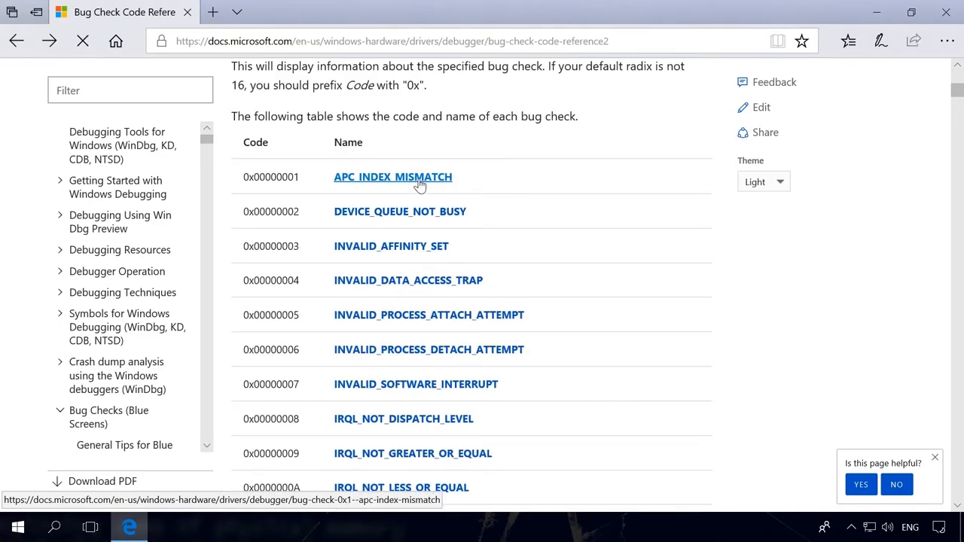
{"action": "left_click", "coordinate": [391, 176]}
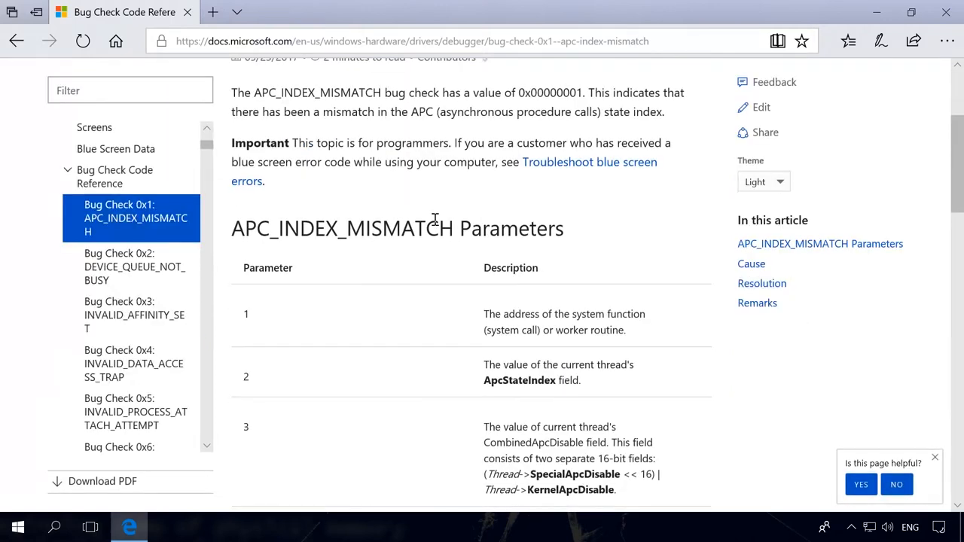
{"action": "scroll", "scroll_direction": "down", "scroll_amount": 3}
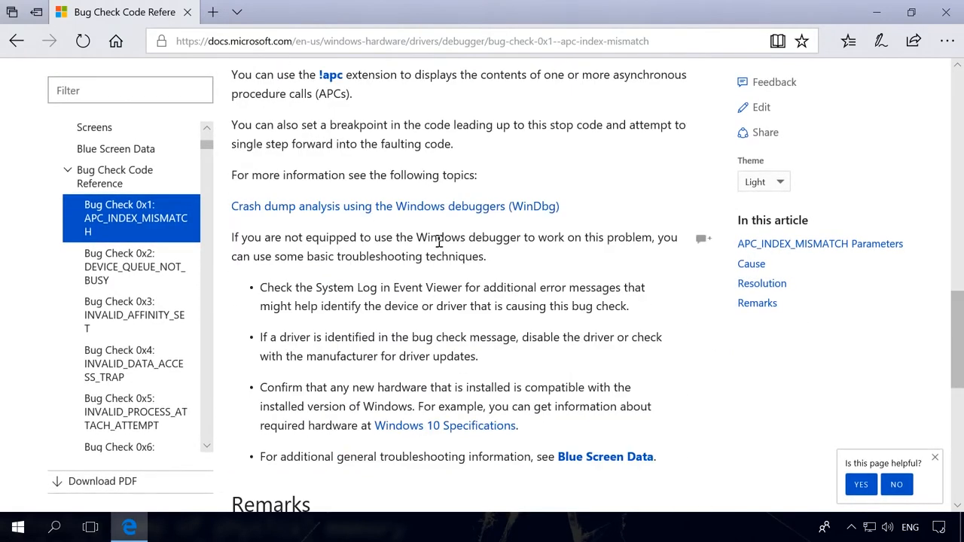
{"action": "scroll", "scroll_direction": "down", "scroll_amount": 3}
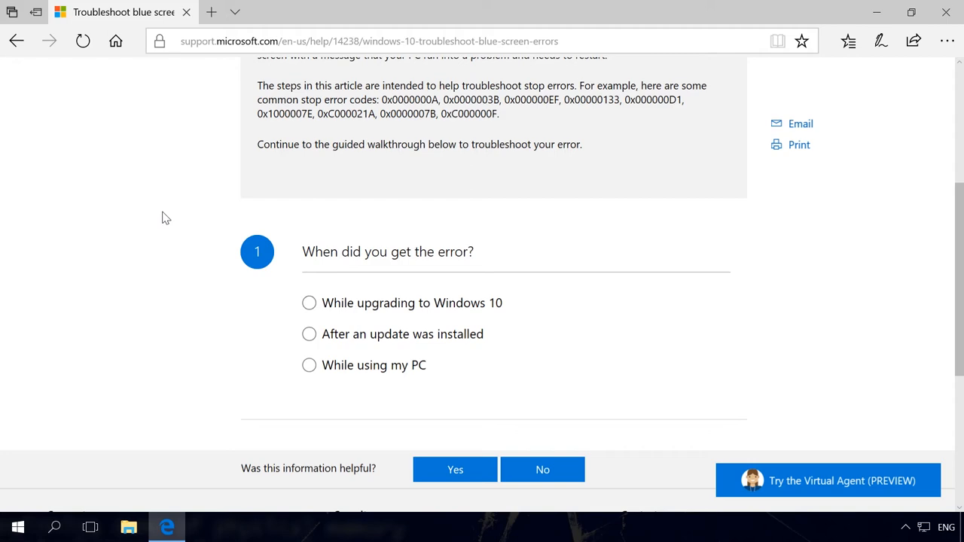
Answer 'While upgrading to Windows 10' and expand the 'Update your drivers' step.
{"action": "left_click", "coordinate": [309, 303]}
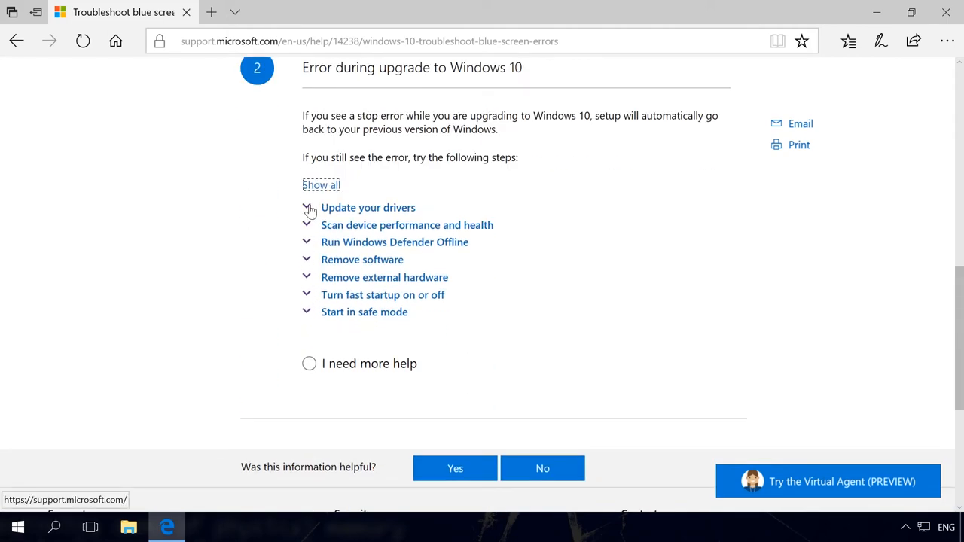
{"action": "left_click", "coordinate": [368, 208]}
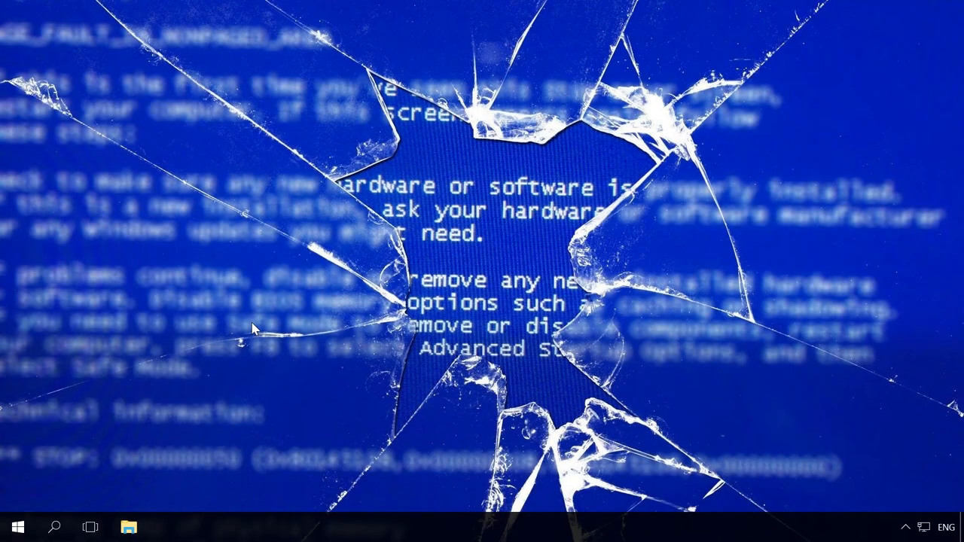
Launch Control Panel from Windows search and show the full Troubleshooting list.
{"action": "left_click", "coordinate": [54, 528]}
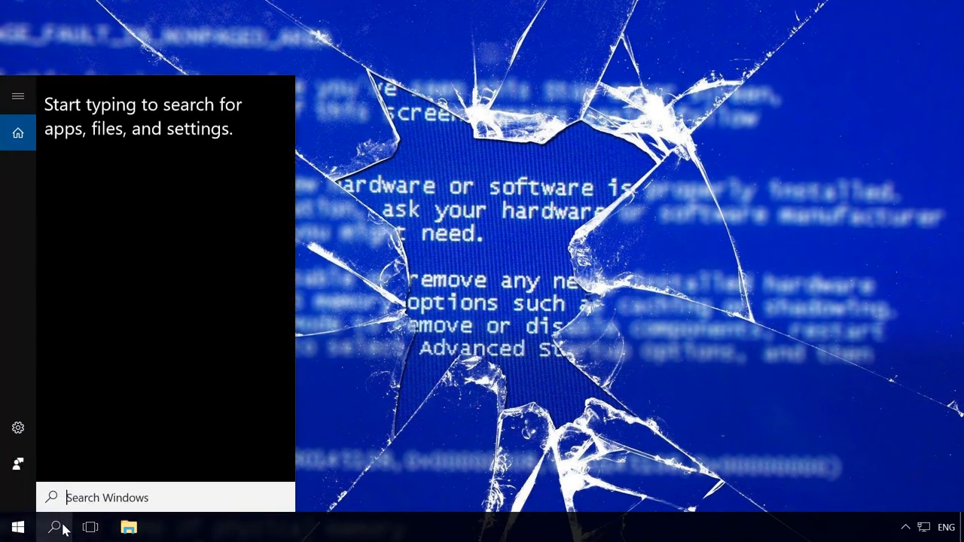
{"action": "type", "text": "control Panel"}
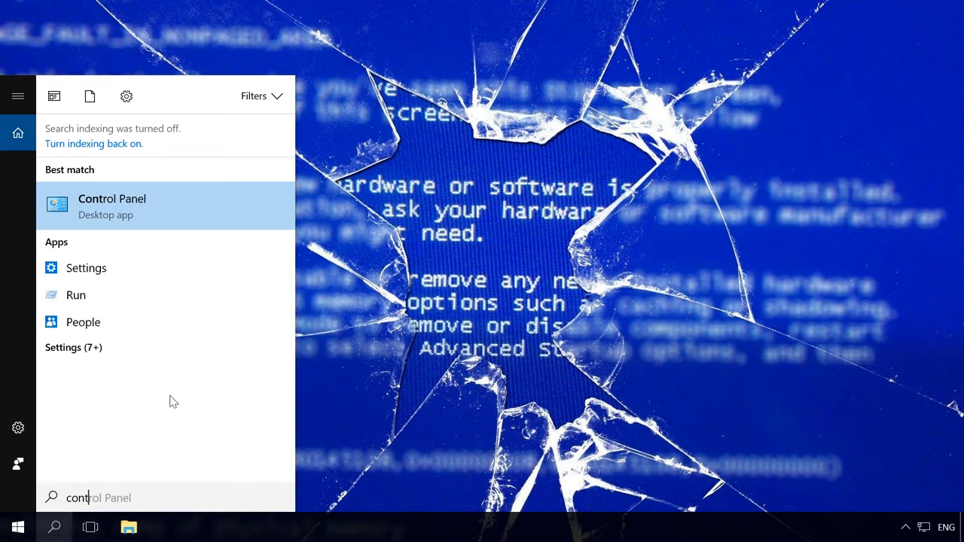
{"action": "left_click", "coordinate": [111, 205]}
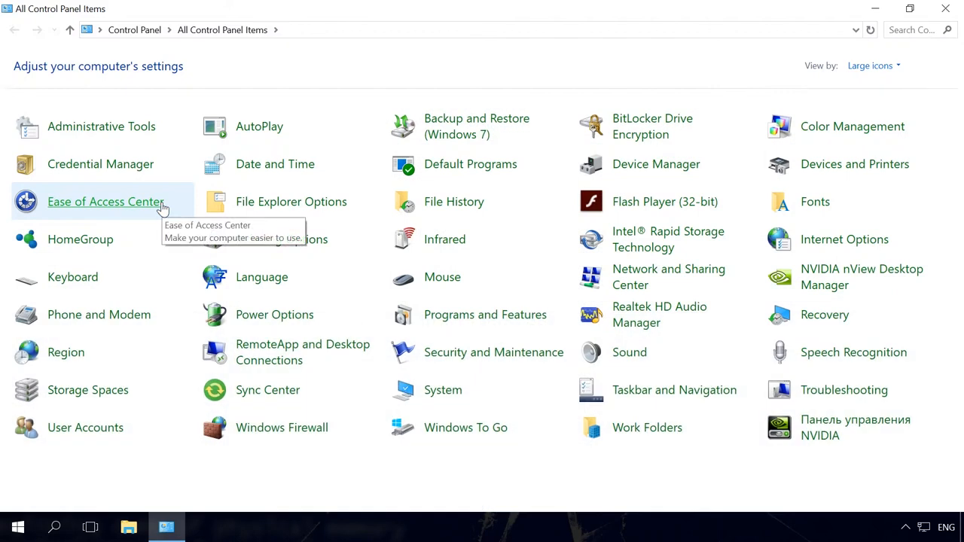
{"action": "mouse_move", "coordinate": [856, 398]}
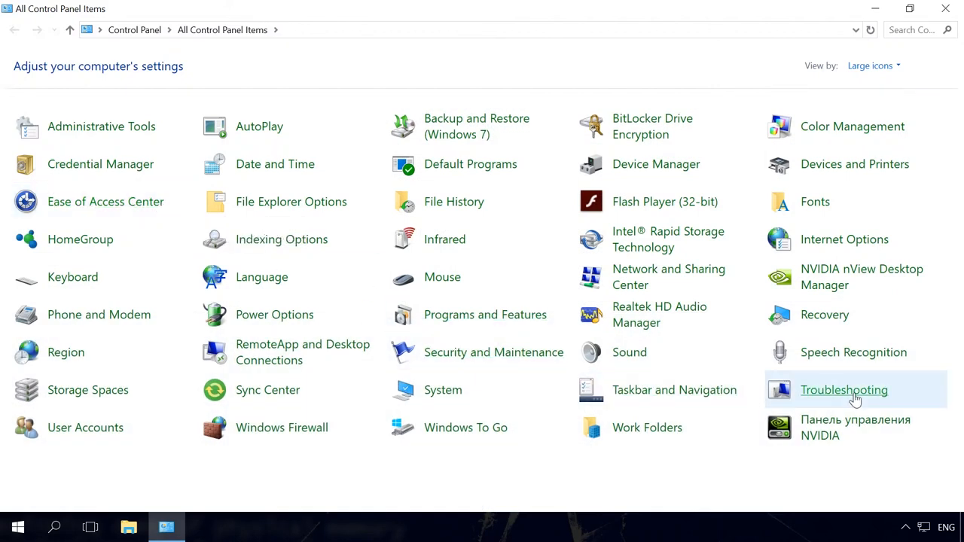
{"action": "left_click", "coordinate": [844, 389]}
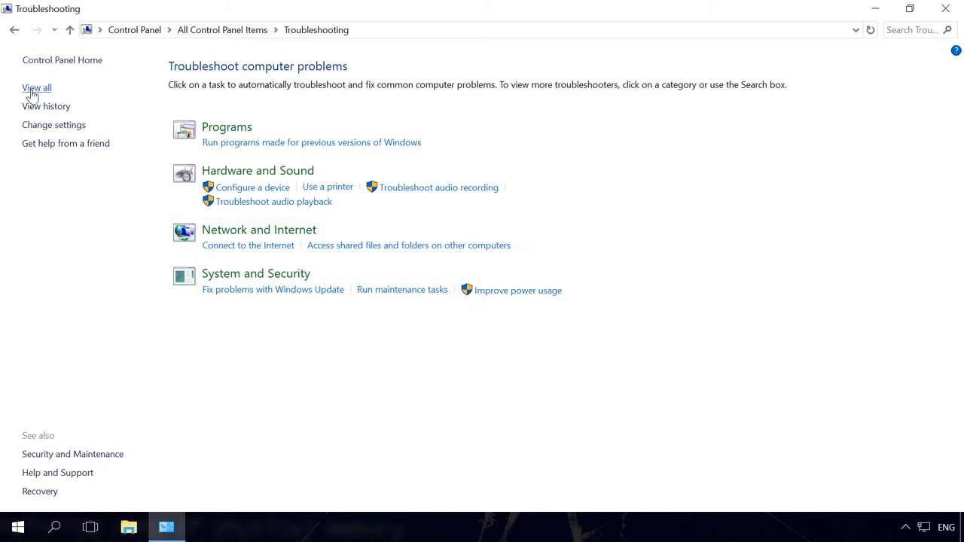
{"action": "left_click", "coordinate": [36, 88]}
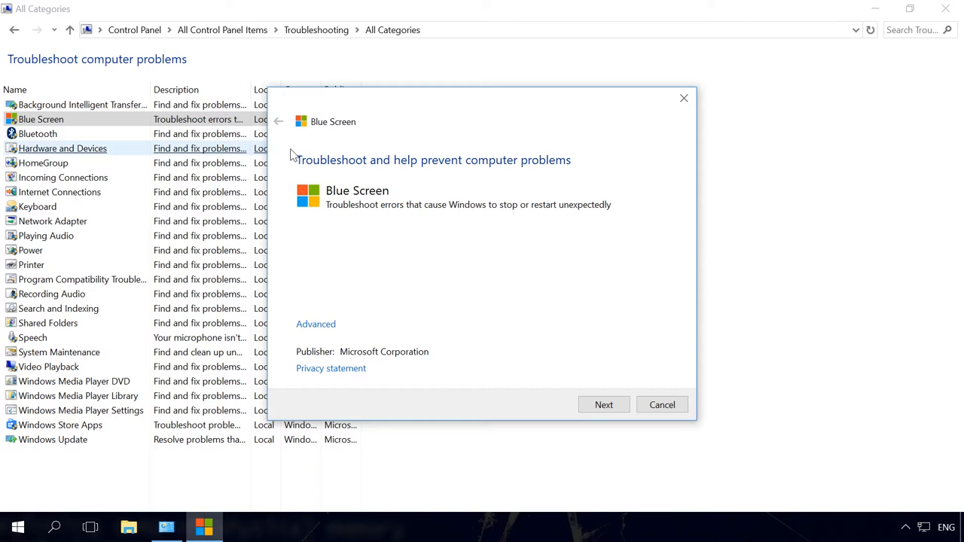
{"action": "mouse_move", "coordinate": [377, 106]}
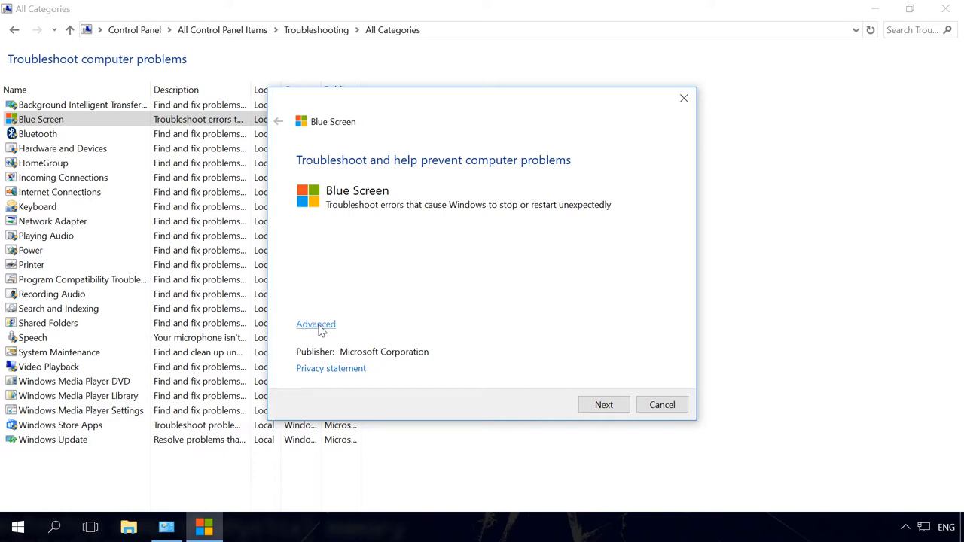
Turn off 'Apply repairs automatically' under Advanced and run the Blue Screen scan.
{"action": "left_click", "coordinate": [316, 324]}
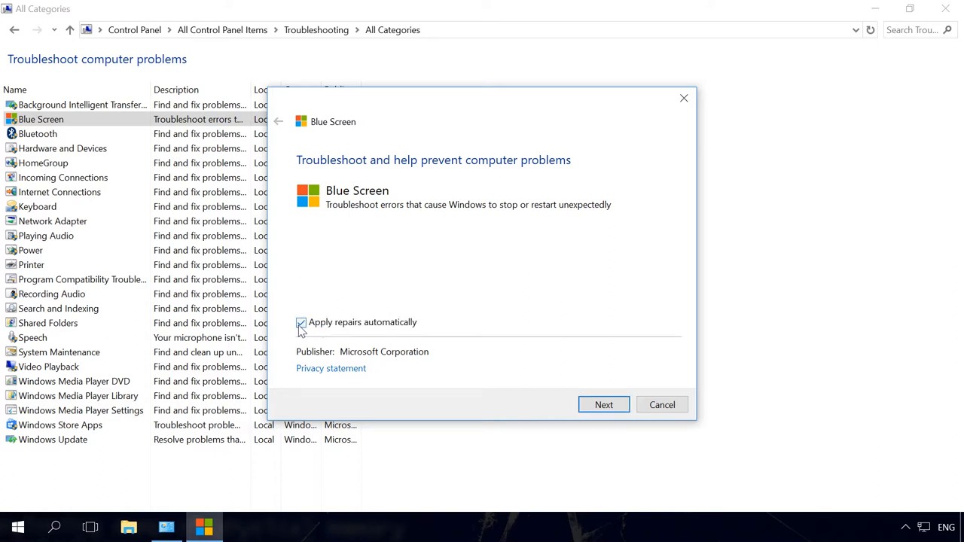
{"action": "left_click", "coordinate": [301, 322]}
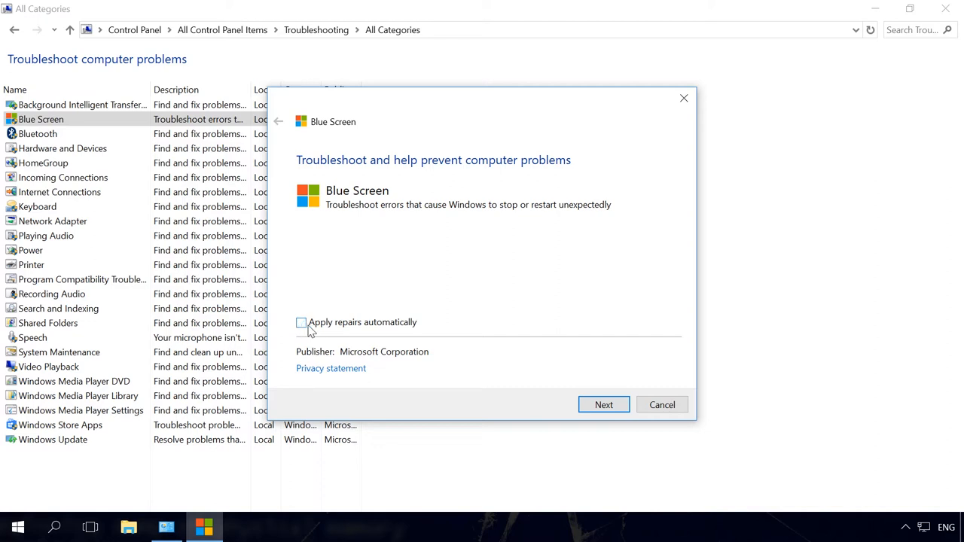
{"action": "left_click", "coordinate": [602, 404]}
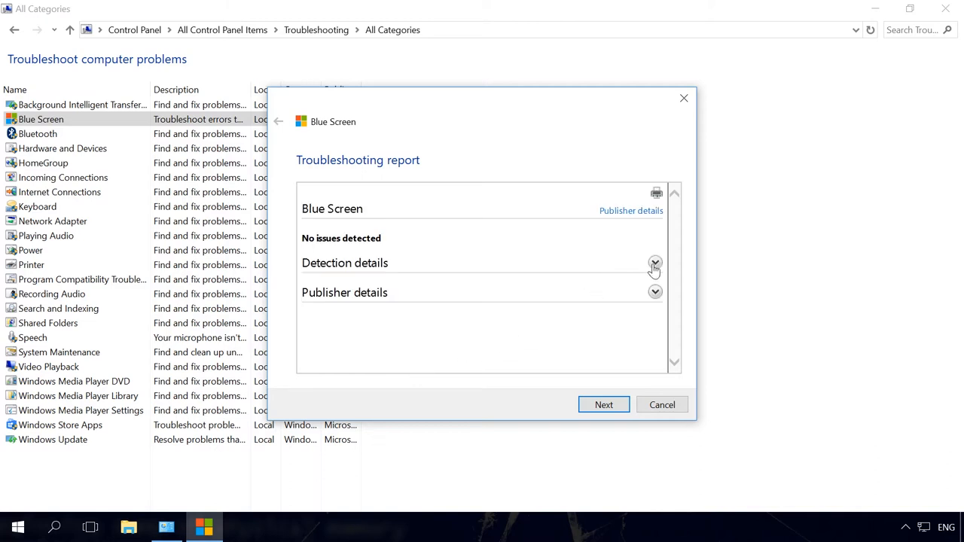
Expand the no-issues report's detection and publisher details.
{"action": "left_click", "coordinate": [654, 263]}
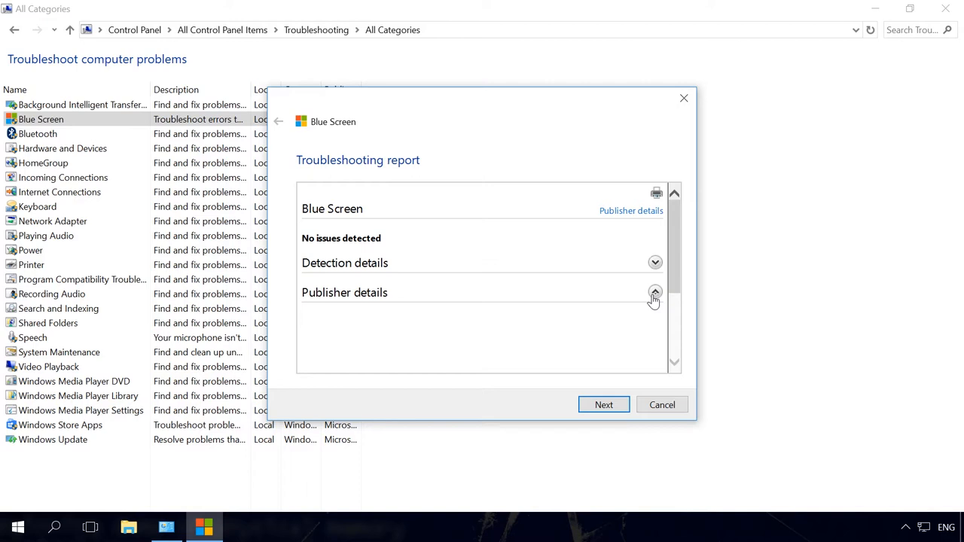
{"action": "left_click", "coordinate": [654, 292]}
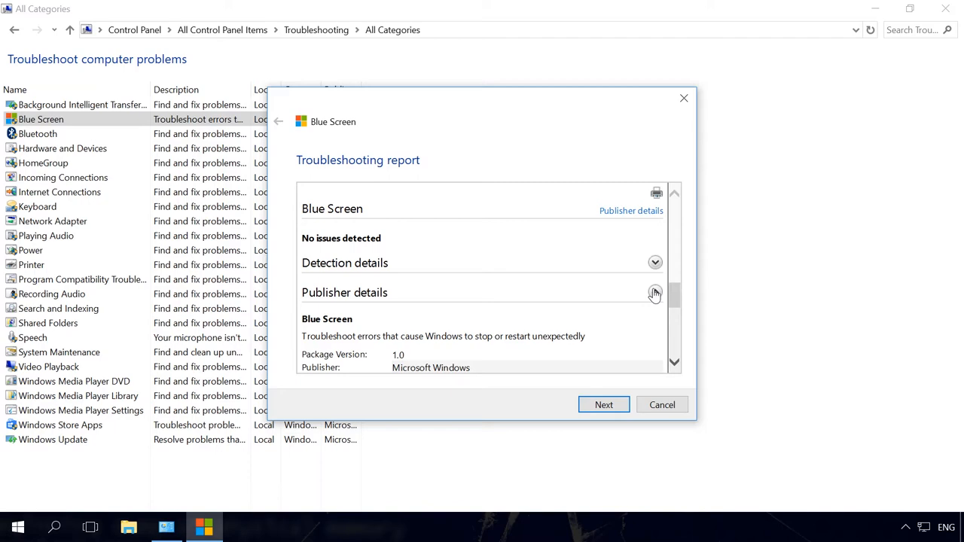
{"action": "left_click", "coordinate": [654, 292]}
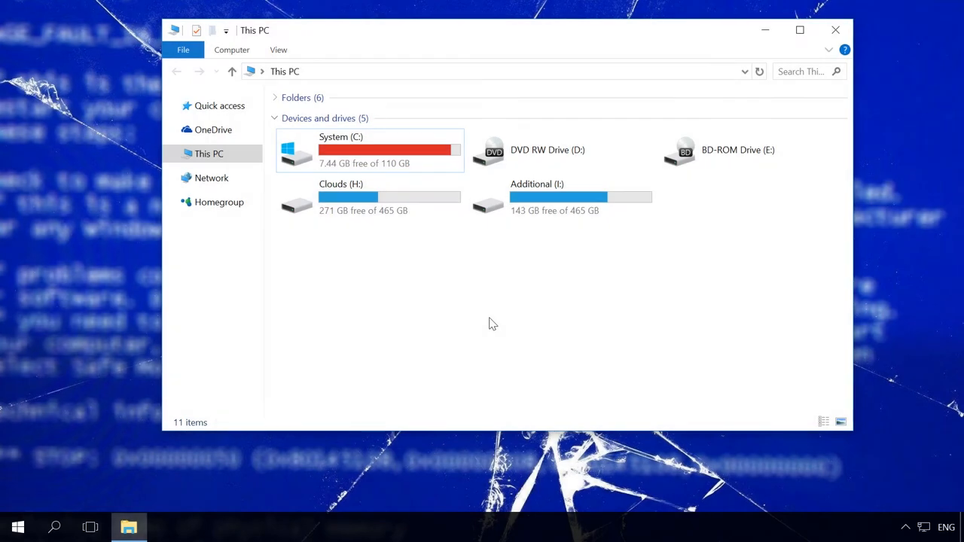
View System (C:) drive properties for used/free space and start Disk Cleanup.
{"action": "left_click", "coordinate": [370, 150]}
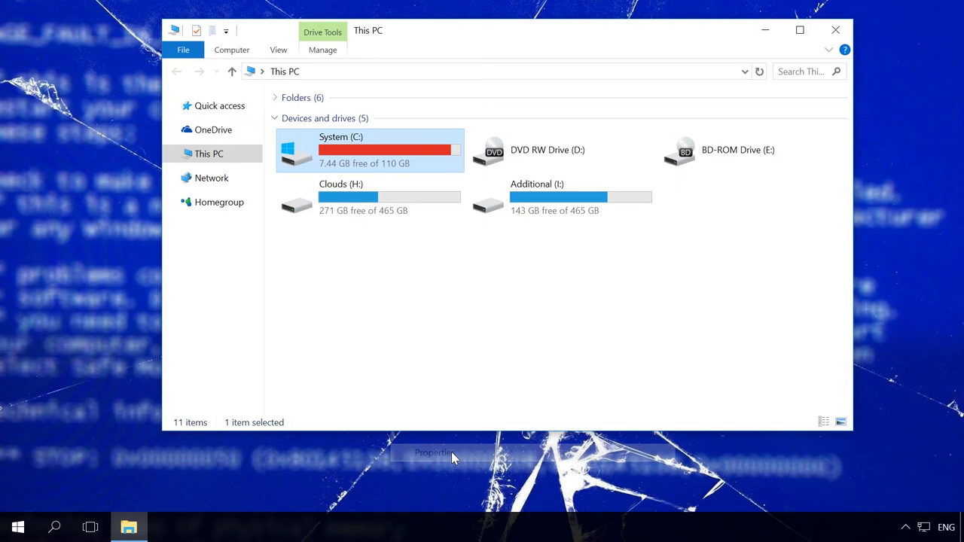
{"action": "left_click", "coordinate": [434, 452]}
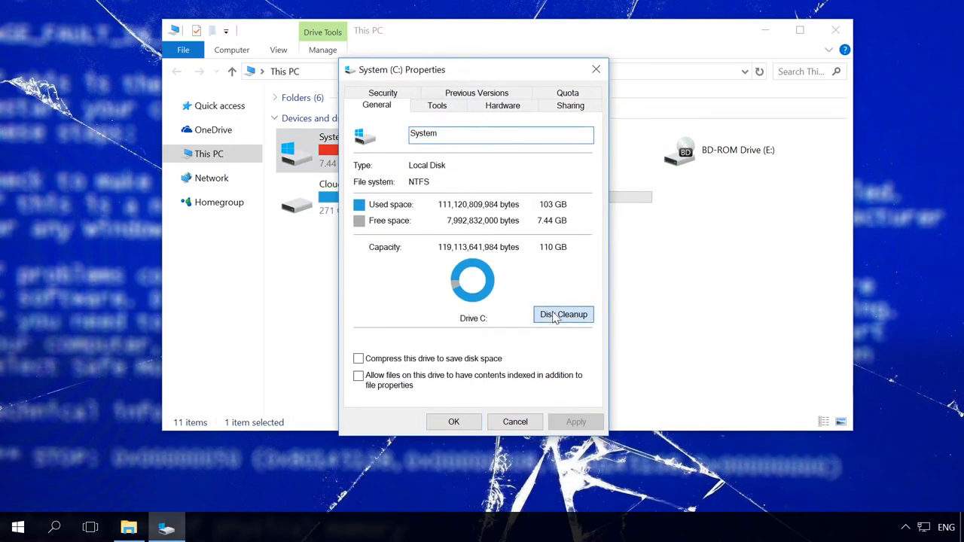
{"action": "left_click", "coordinate": [564, 315]}
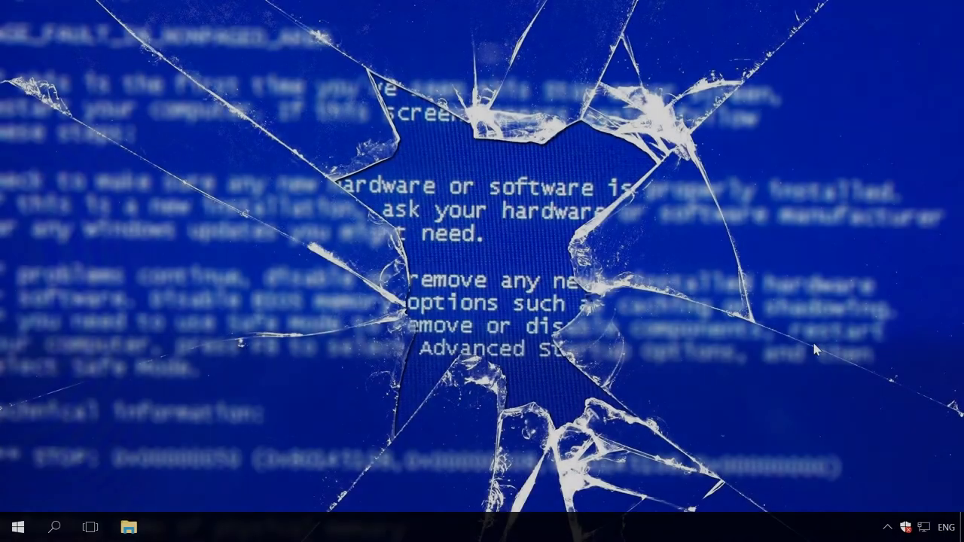
View the Virus & threat protection details showing two threats found.
{"action": "left_click", "coordinate": [906, 528]}
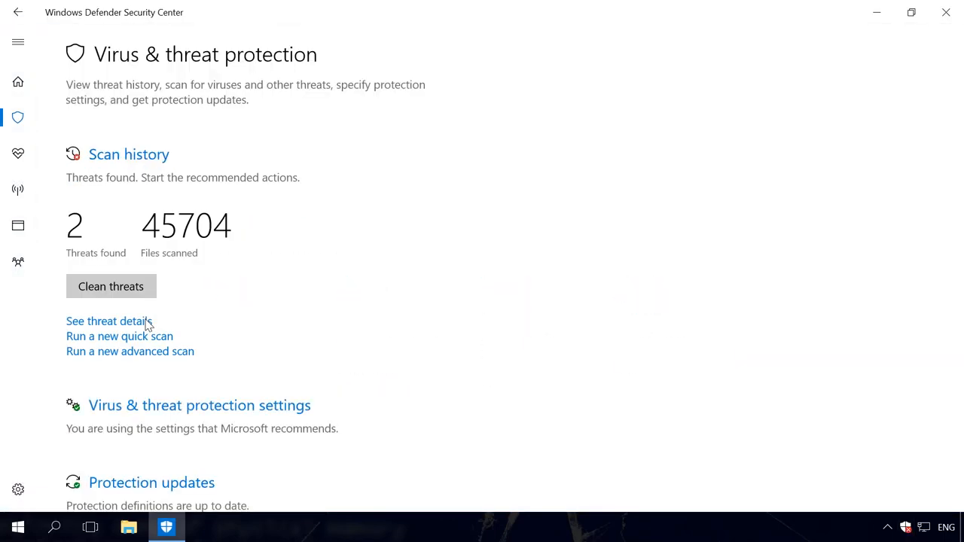
{"action": "left_click", "coordinate": [119, 336]}
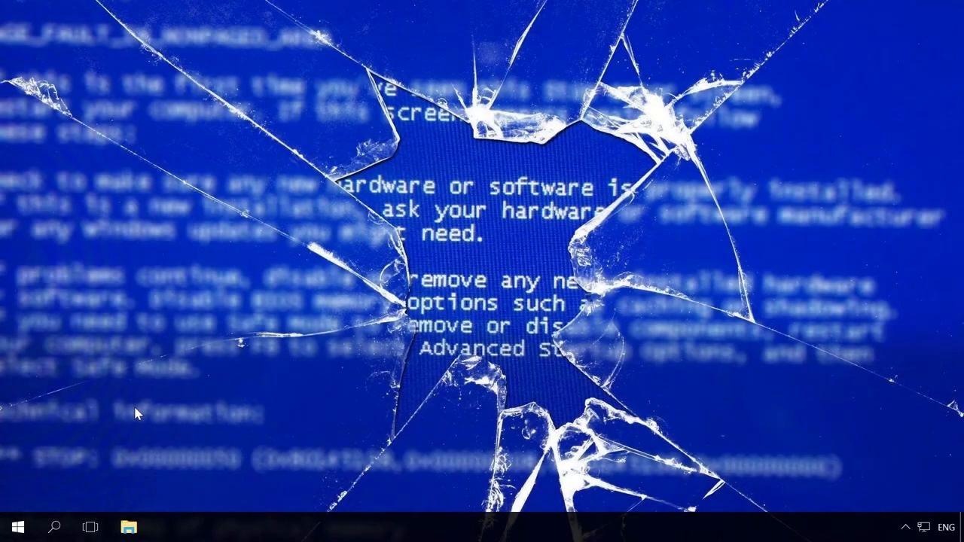
Check Windows Update status under Update & security and scroll through the update history.
{"action": "left_click", "coordinate": [13, 528]}
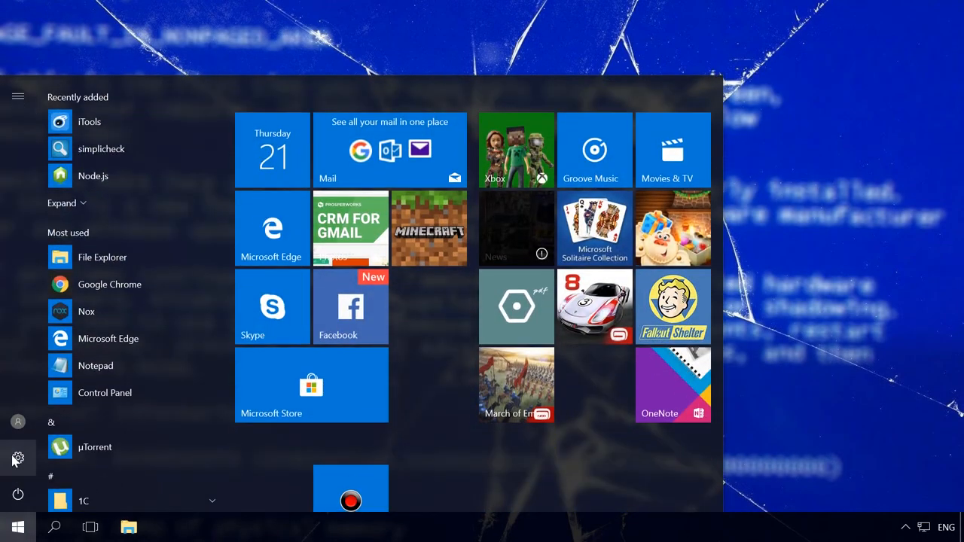
{"action": "left_click", "coordinate": [18, 458]}
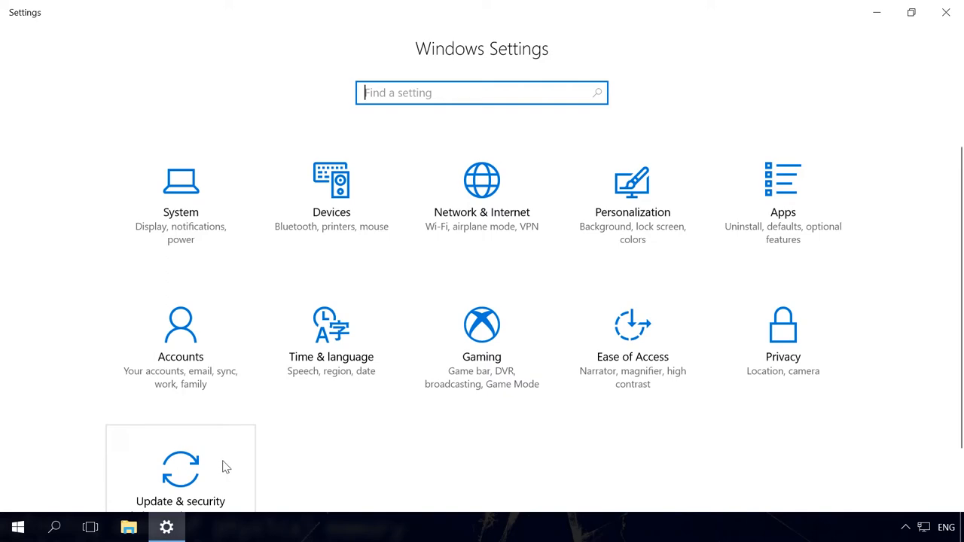
{"action": "left_click", "coordinate": [181, 470]}
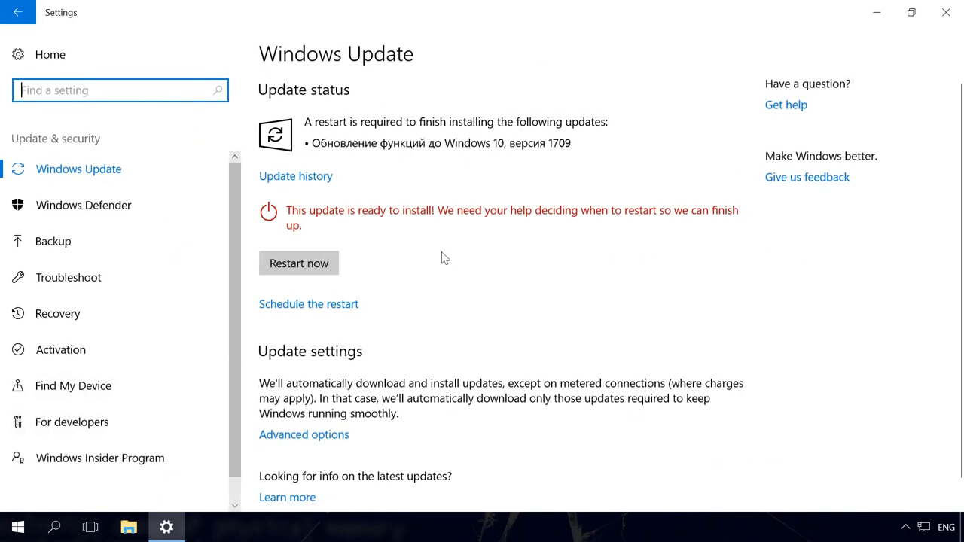
{"action": "left_click", "coordinate": [295, 175]}
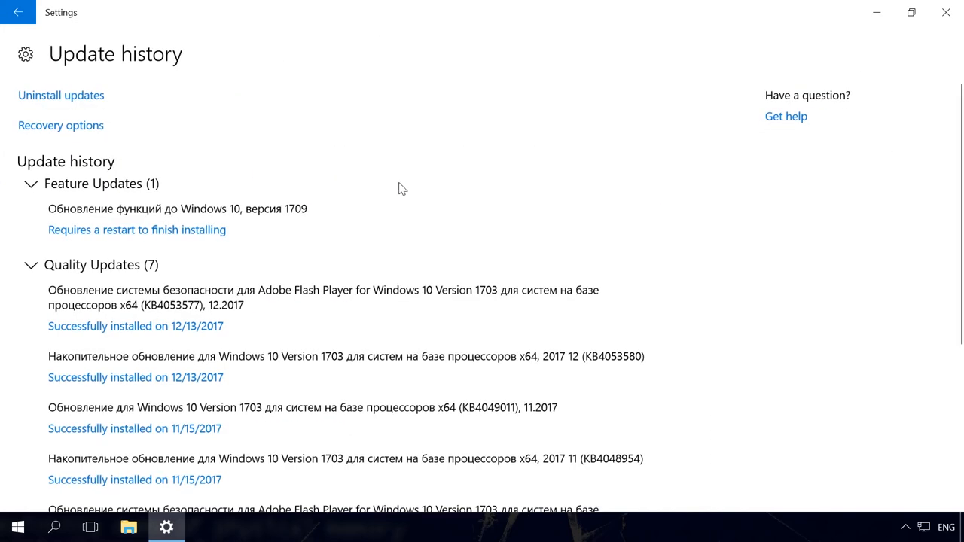
{"action": "scroll", "scroll_direction": "down", "scroll_amount": 3}
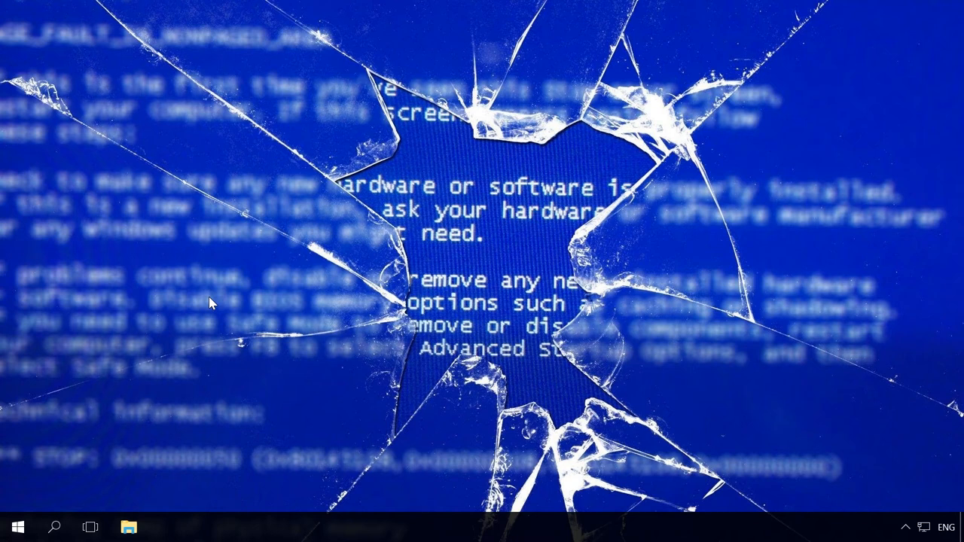
{"action": "mouse_move", "coordinate": [113, 384]}
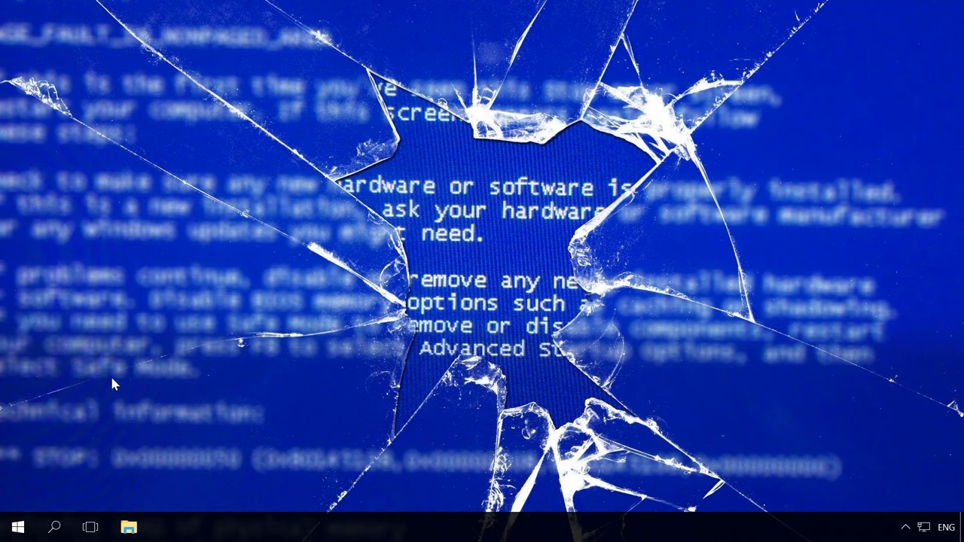
From Device Manager, view the NVIDIA GeForce GT 440 adapter's Driver details.
{"action": "right_click", "coordinate": [14, 527]}
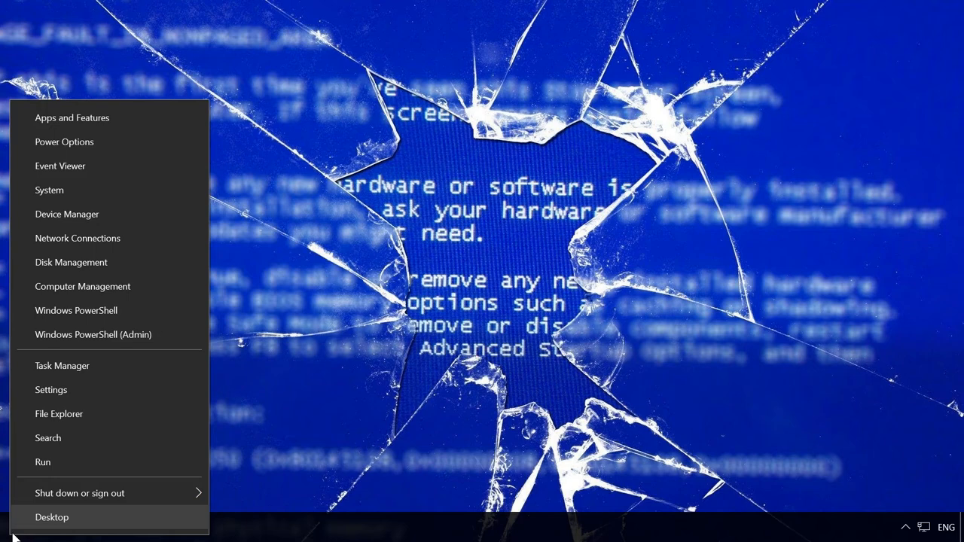
{"action": "left_click", "coordinate": [52, 519]}
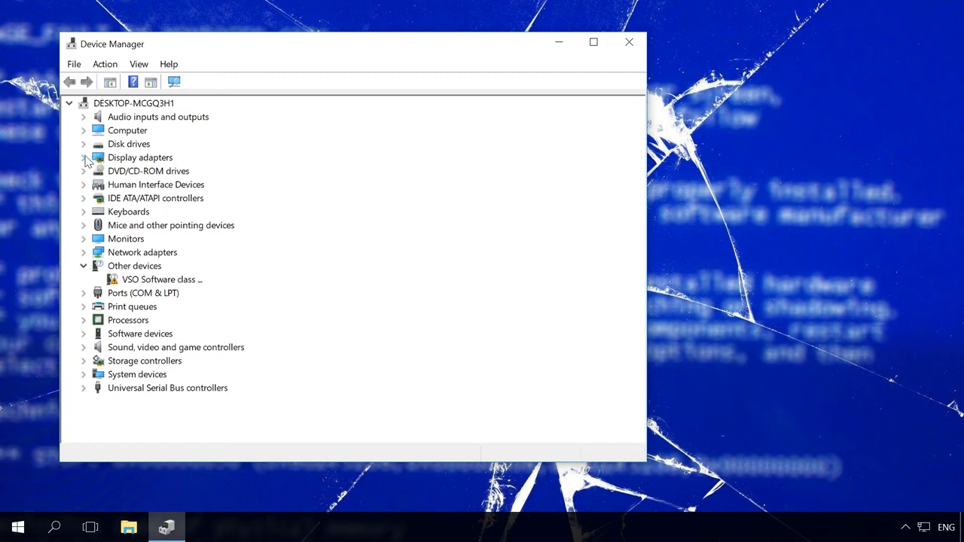
{"action": "right_click", "coordinate": [166, 170]}
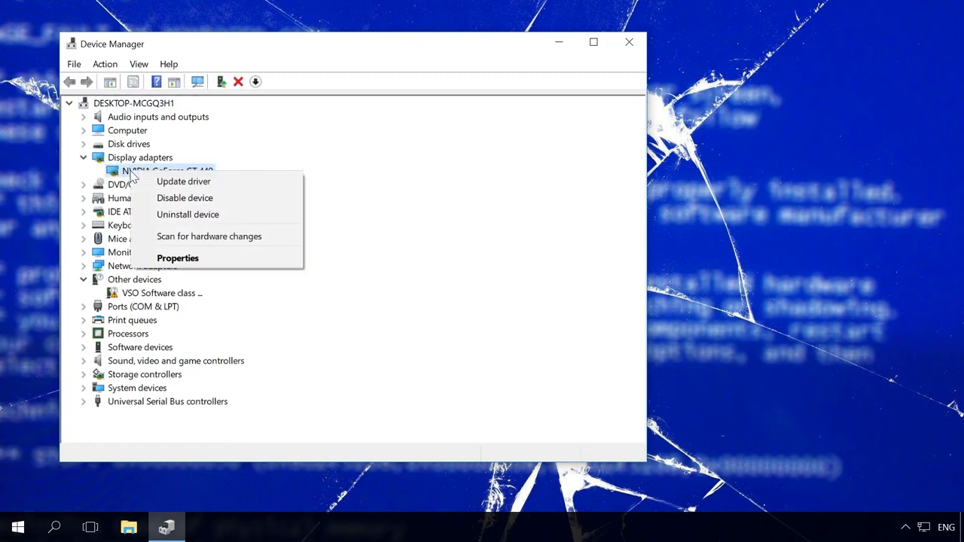
{"action": "left_click", "coordinate": [178, 258]}
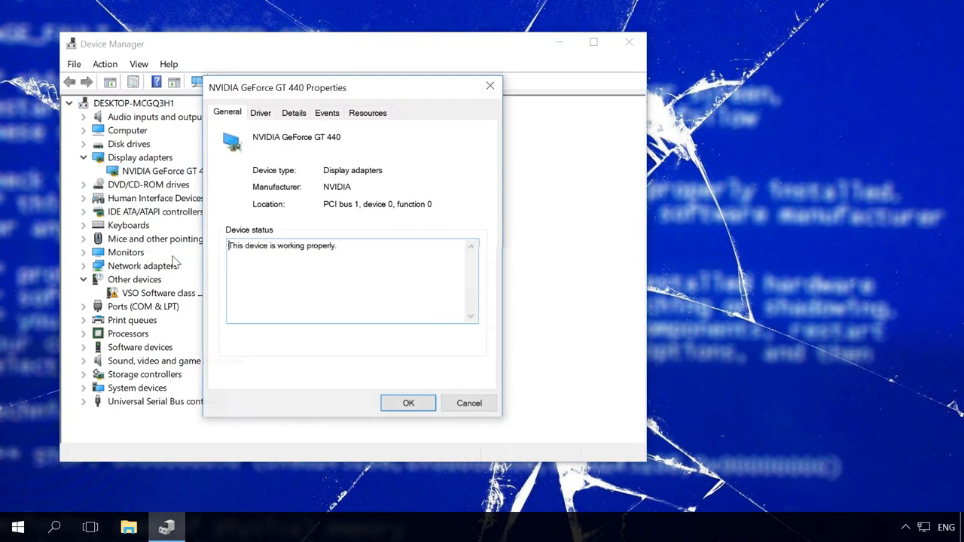
{"action": "left_click", "coordinate": [260, 112]}
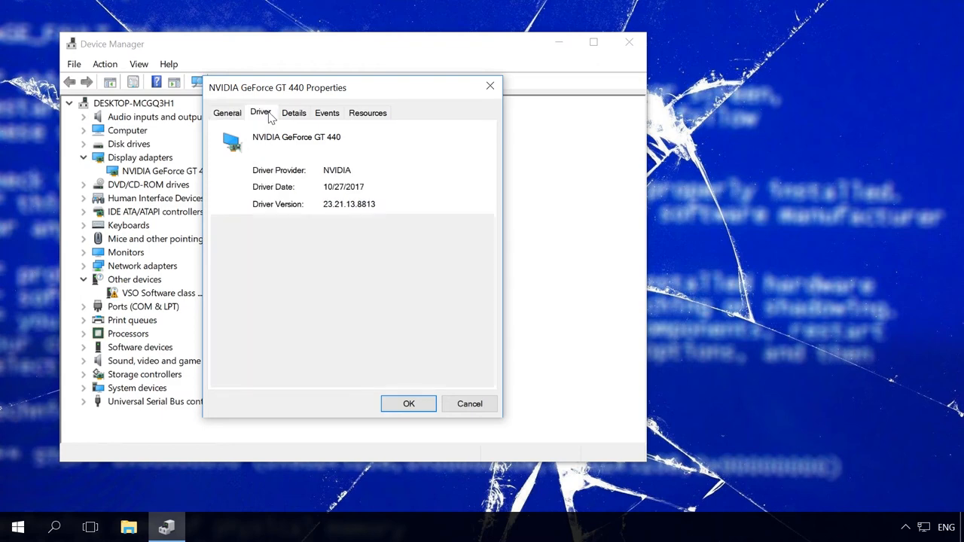
{"action": "left_click", "coordinate": [261, 112]}
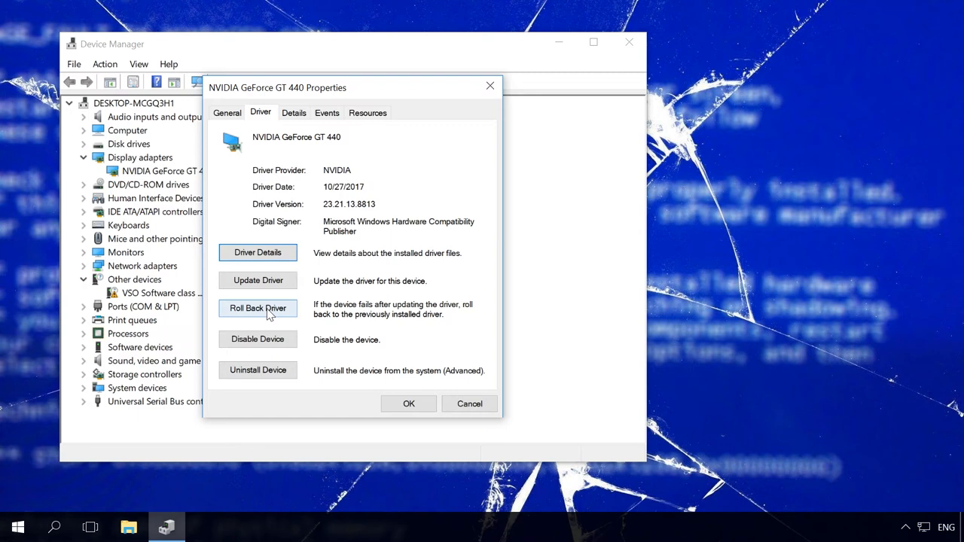
{"action": "mouse_move", "coordinate": [337, 356]}
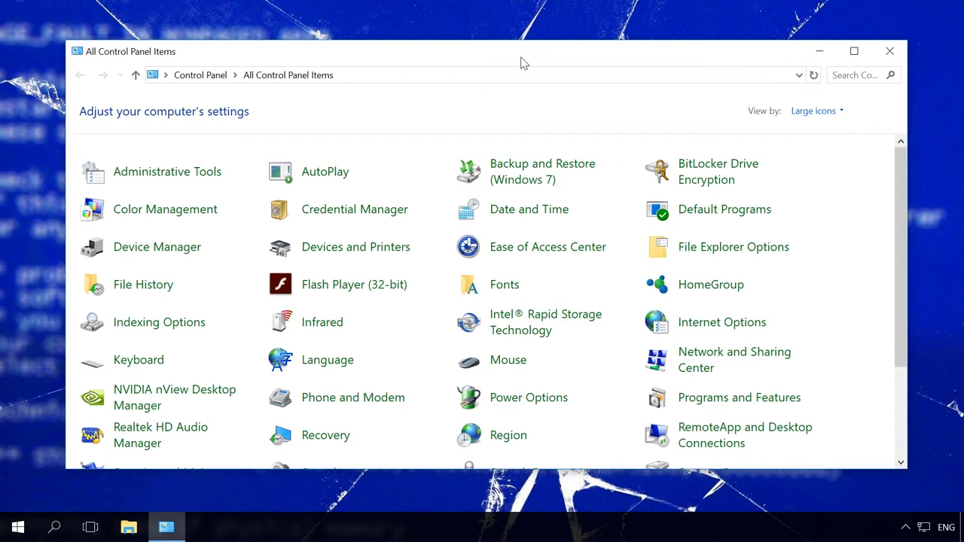
From Administrative Tools, launch the Windows Memory Diagnostic.
{"action": "double_click", "coordinate": [167, 172]}
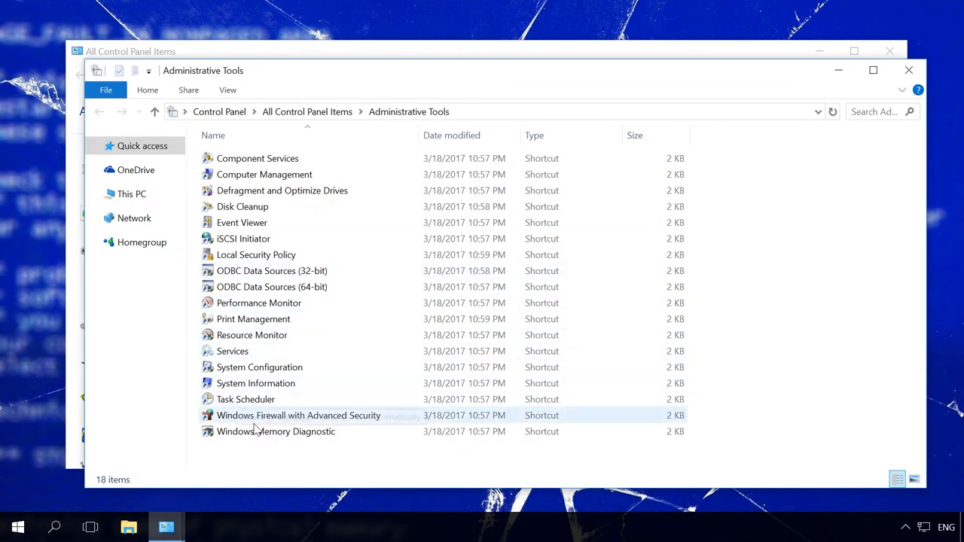
{"action": "double_click", "coordinate": [276, 431]}
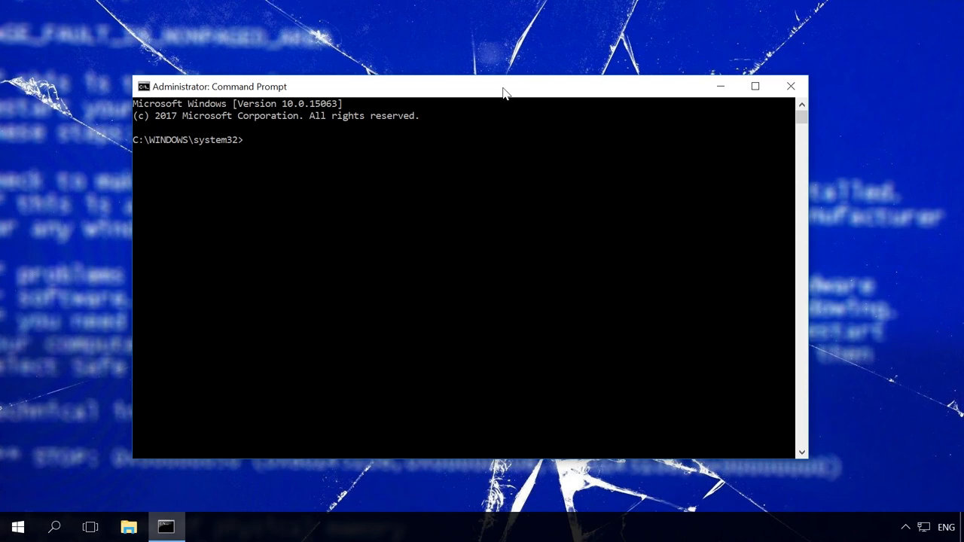
Enter the disk check command chkdsk c: /f /r in the elevated Command Prompt.
{"action": "type", "text": "chkd"}
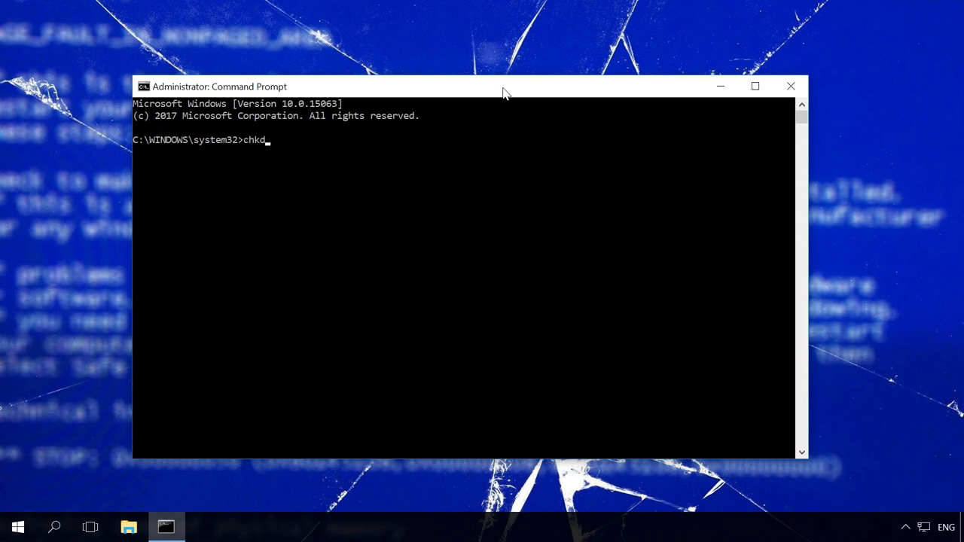
{"action": "type", "text": "sk c:"}
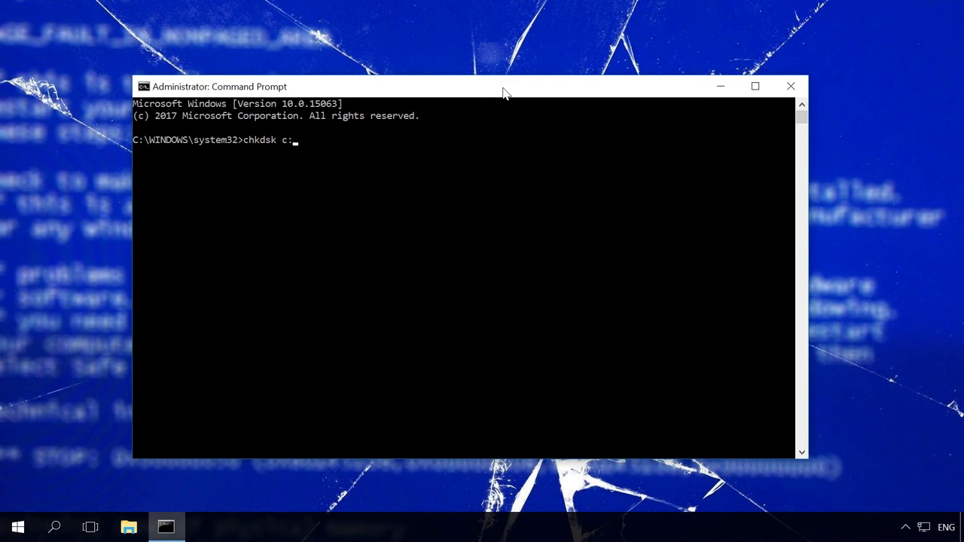
{"action": "type", "text": "/f /"}
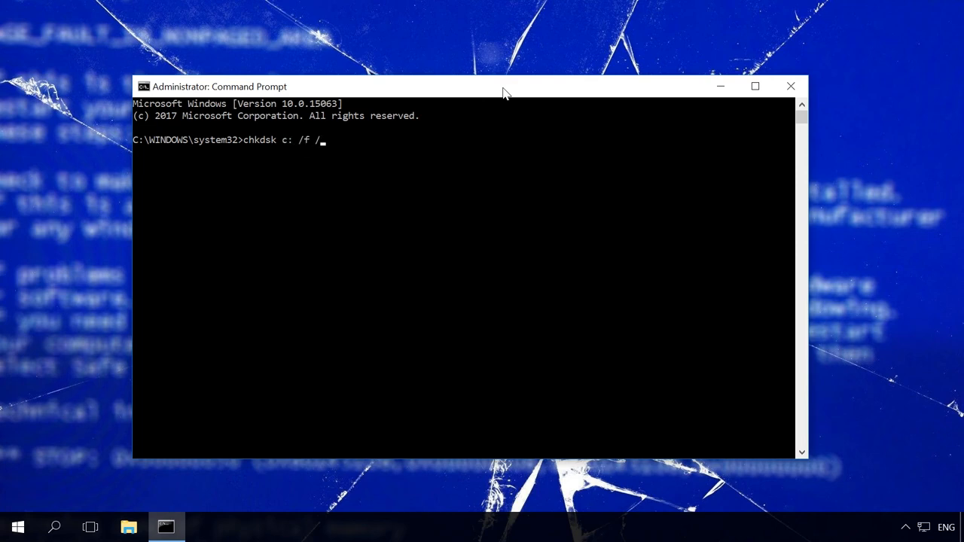
{"action": "type", "text": "r"}
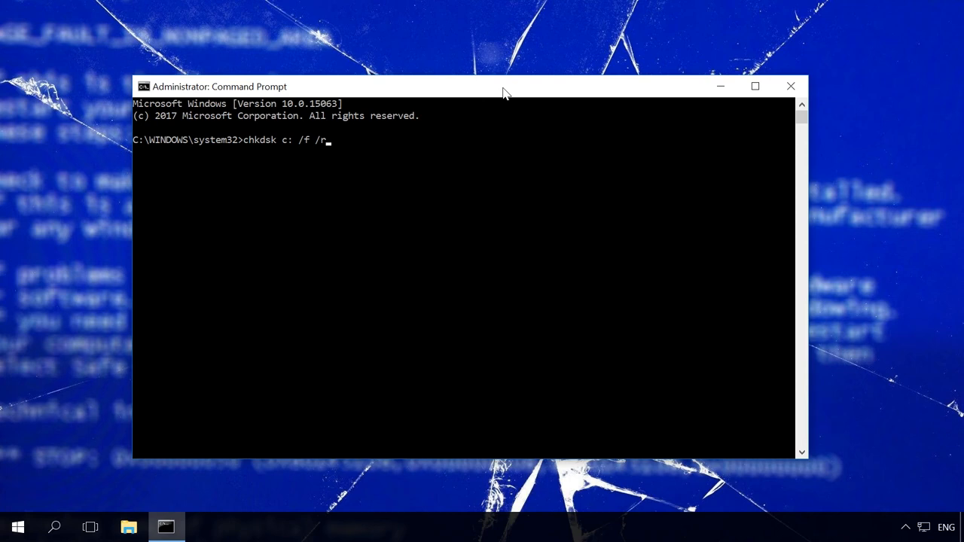
{"action": "left_click", "coordinate": [165, 527]}
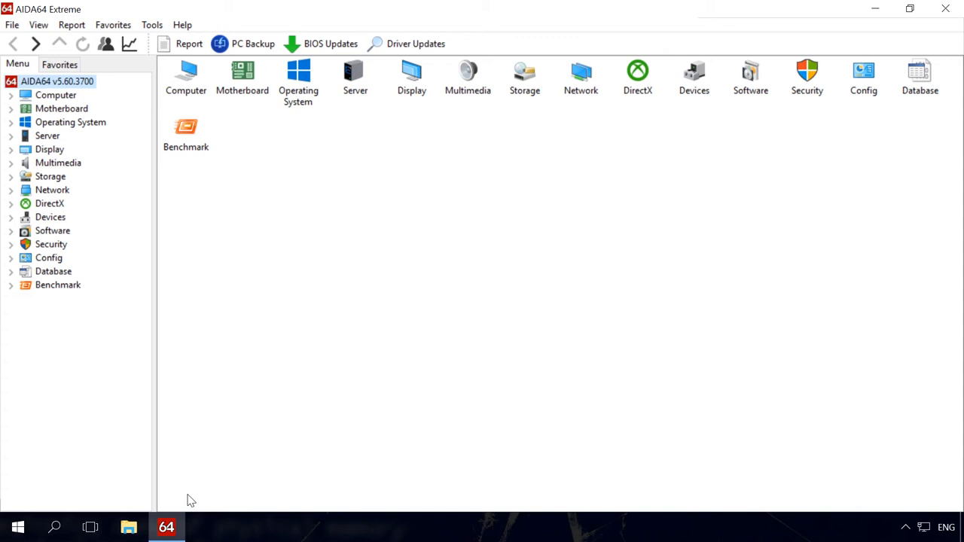
Show the Computer > Sensor readings for temperatures, fan speeds and voltages.
{"action": "left_click", "coordinate": [12, 93]}
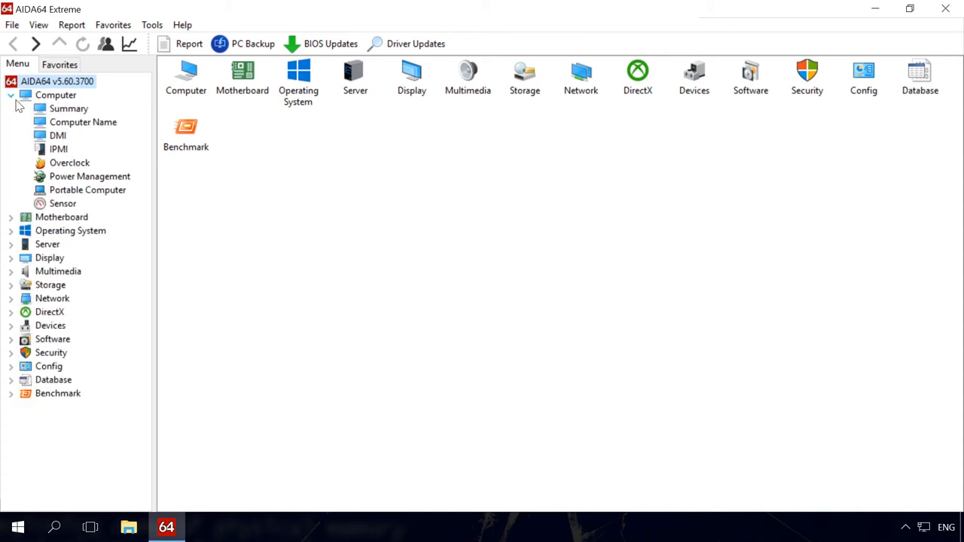
{"action": "left_click", "coordinate": [64, 203]}
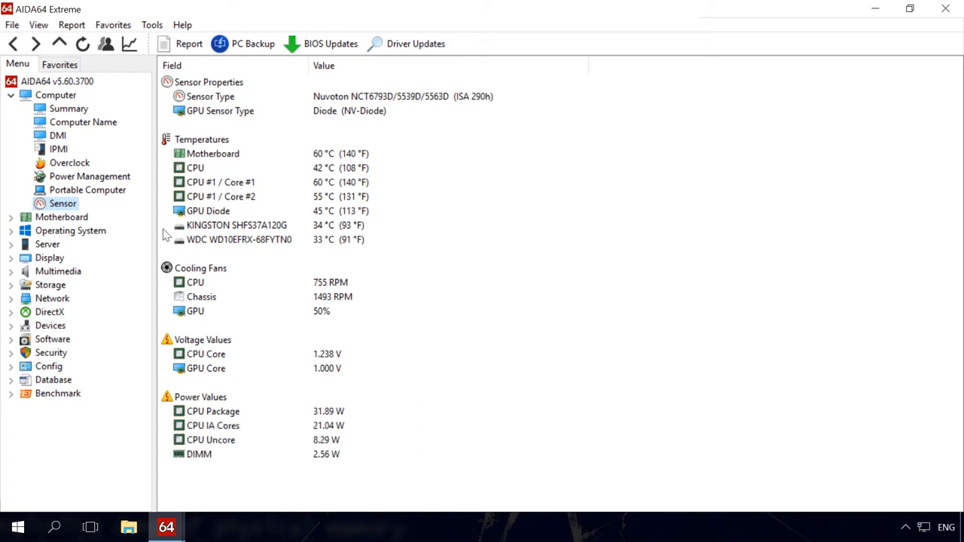
{"action": "mouse_move", "coordinate": [486, 227]}
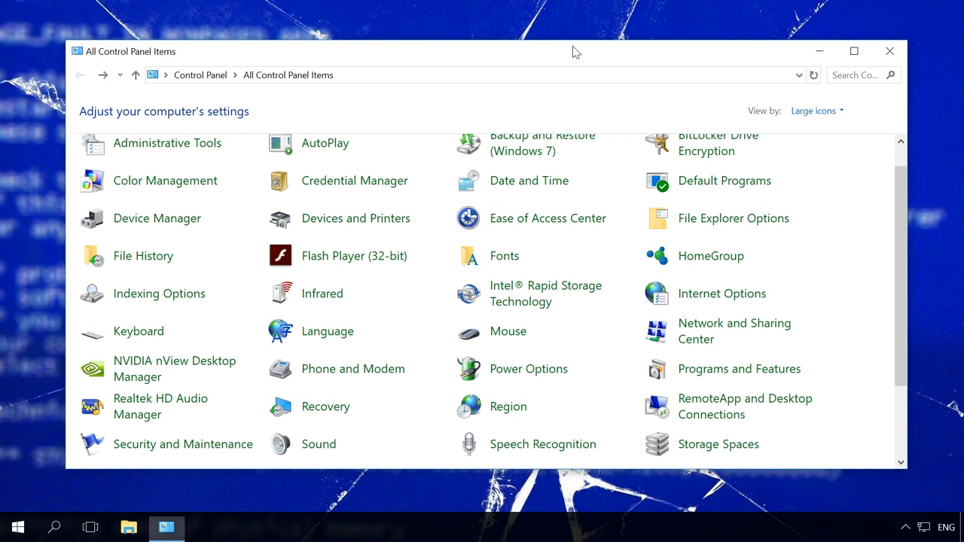
{"action": "mouse_move", "coordinate": [526, 82]}
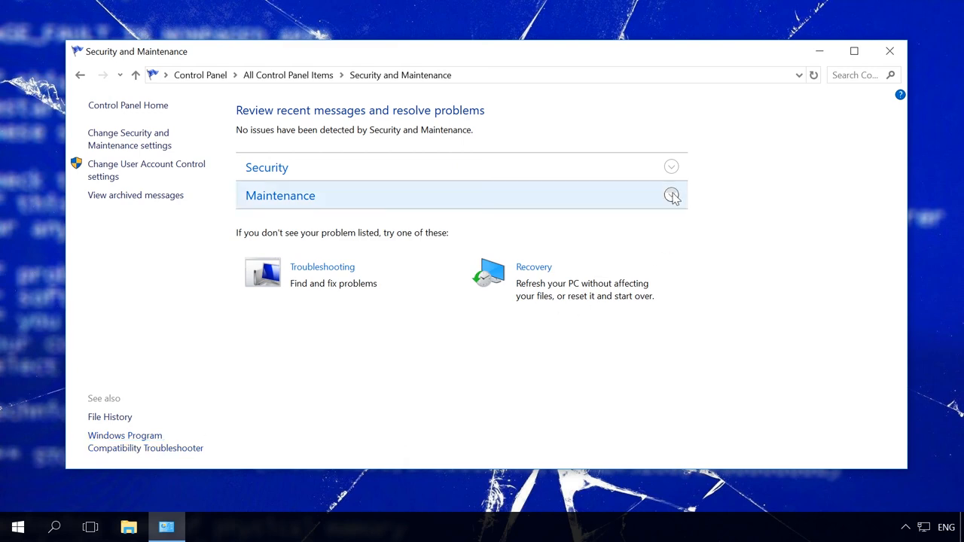
View the reliability history from the Maintenance section, showing critical shutdown events.
{"action": "left_click", "coordinate": [671, 196]}
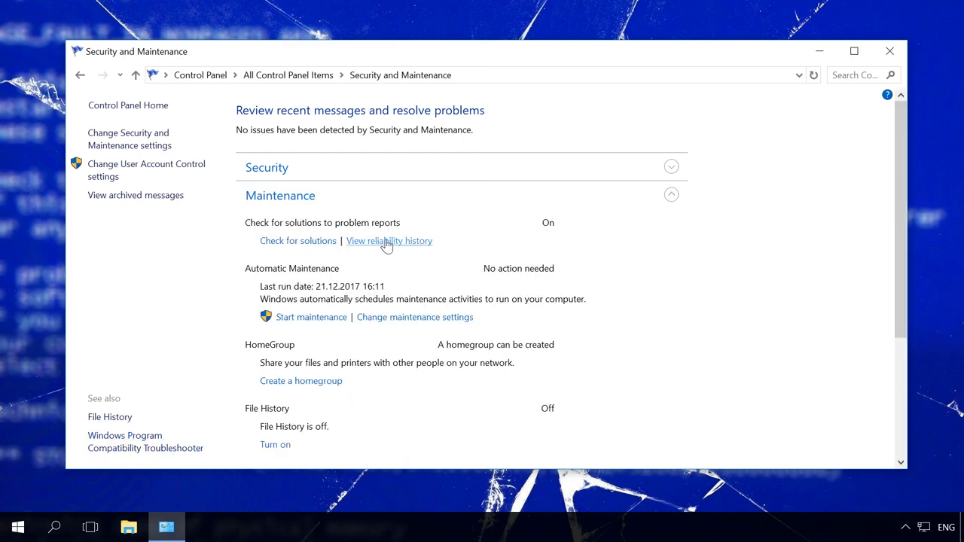
{"action": "left_click", "coordinate": [388, 241]}
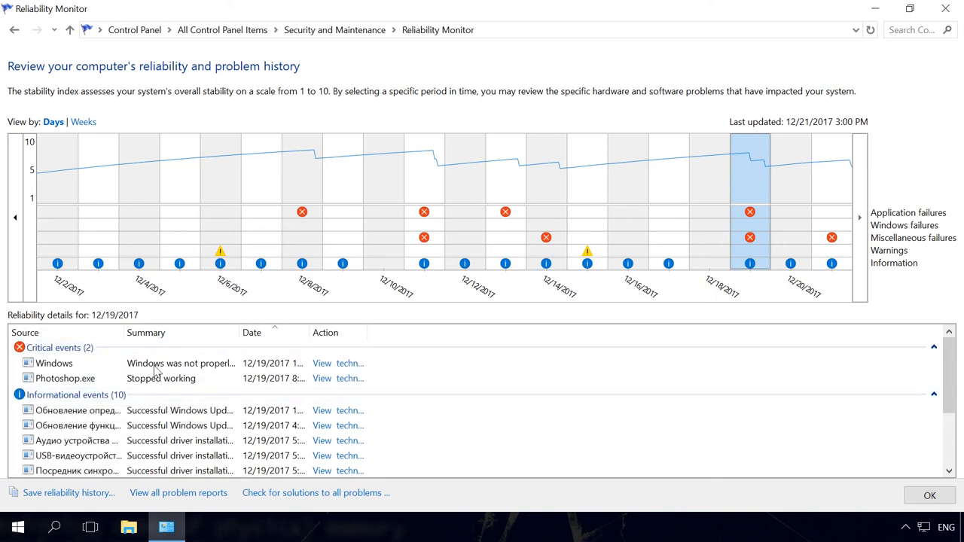
{"action": "left_click", "coordinate": [322, 364]}
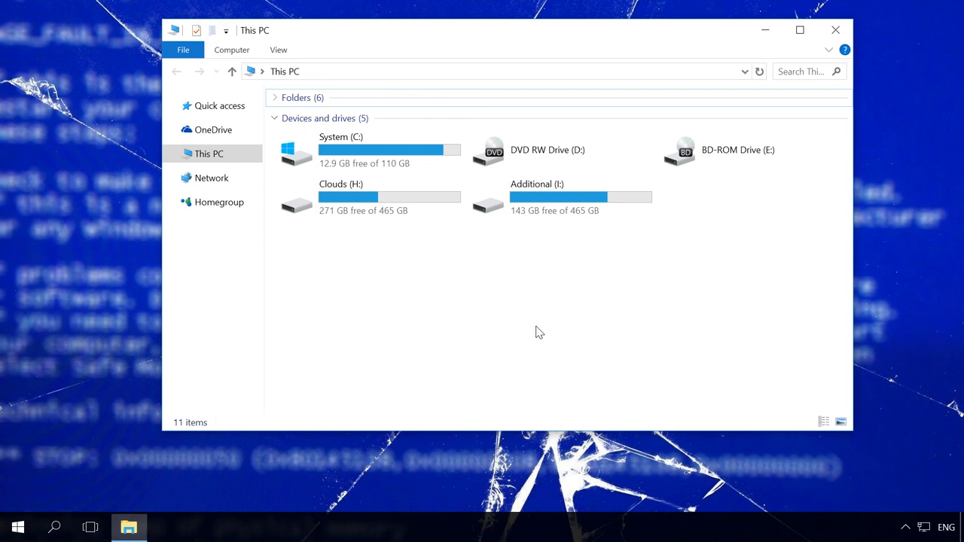
Reach Startup and Recovery settings via This PC Properties and Advanced system settings.
{"action": "right_click", "coordinate": [208, 154]}
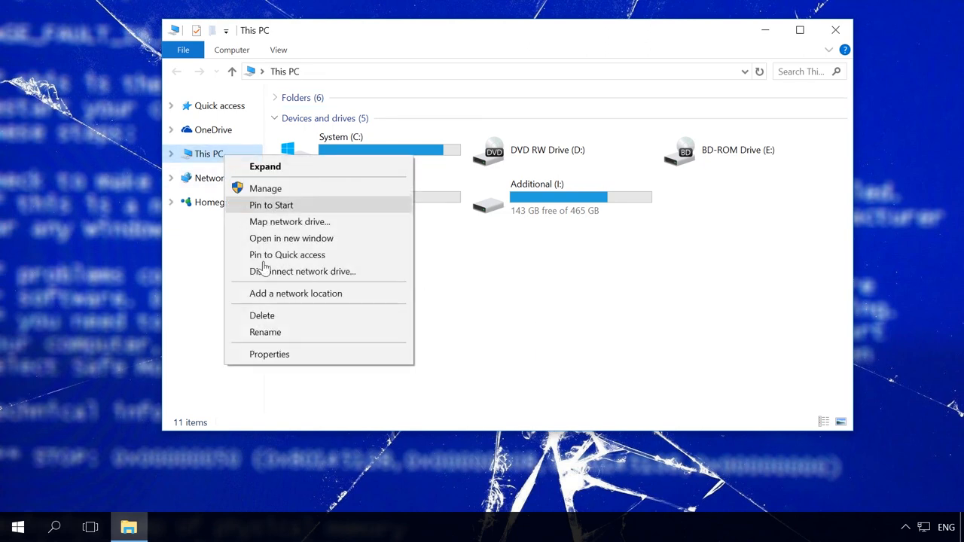
{"action": "mouse_move", "coordinate": [285, 354]}
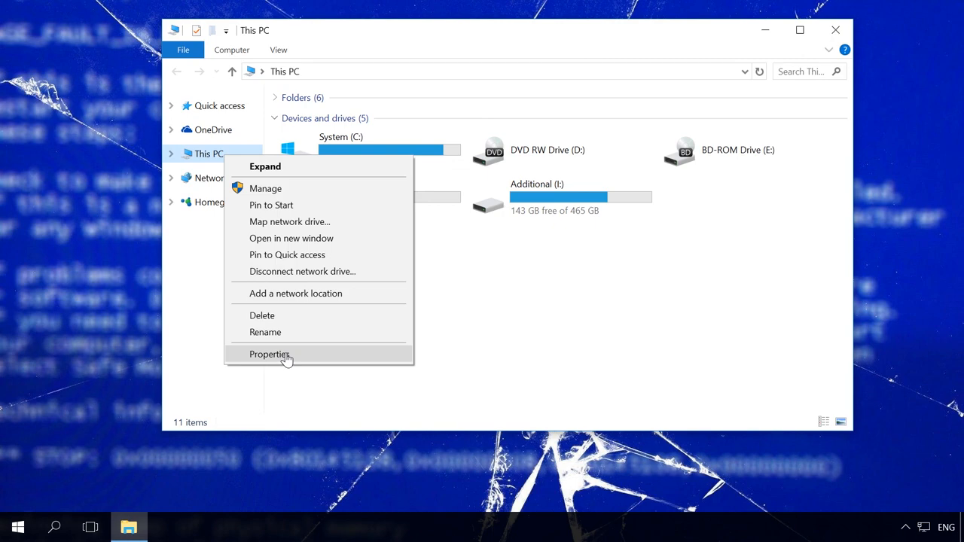
{"action": "left_click", "coordinate": [270, 354]}
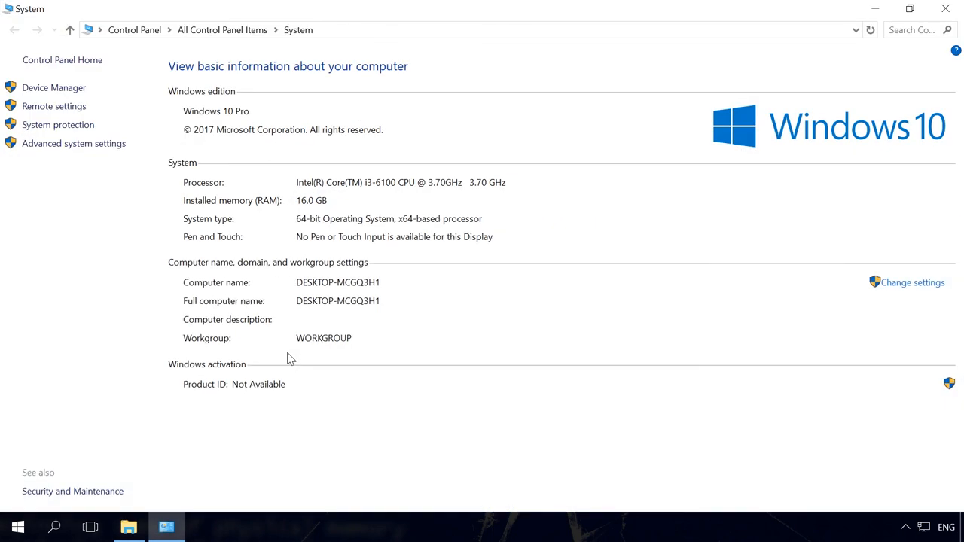
{"action": "left_click", "coordinate": [74, 143]}
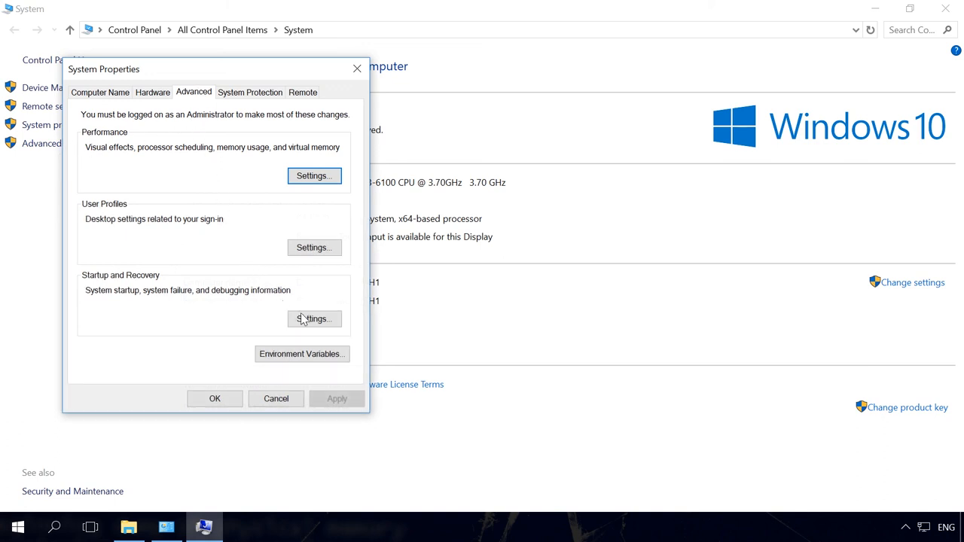
{"action": "left_click", "coordinate": [314, 319]}
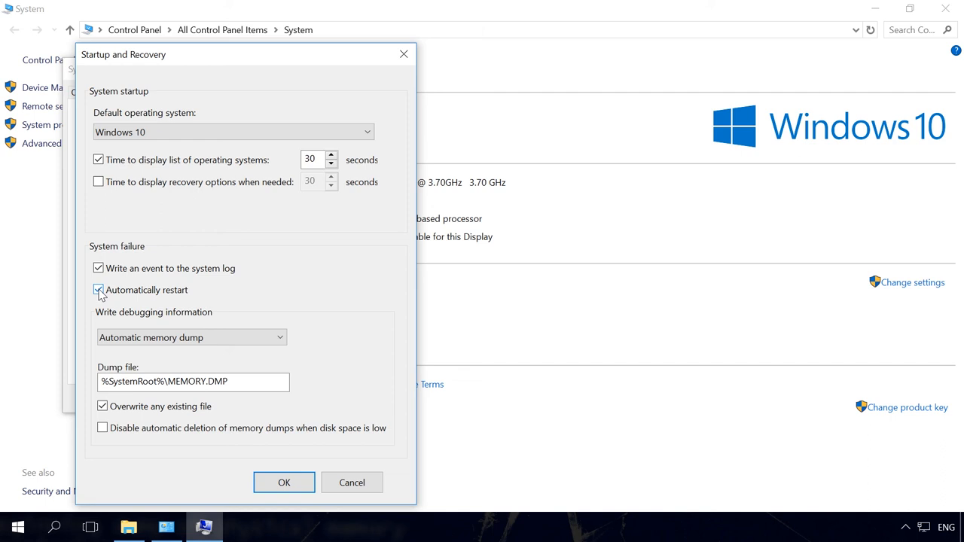
Uncheck 'Automatically restart' on system failure and confirm with OK twice.
{"action": "left_click", "coordinate": [98, 289]}
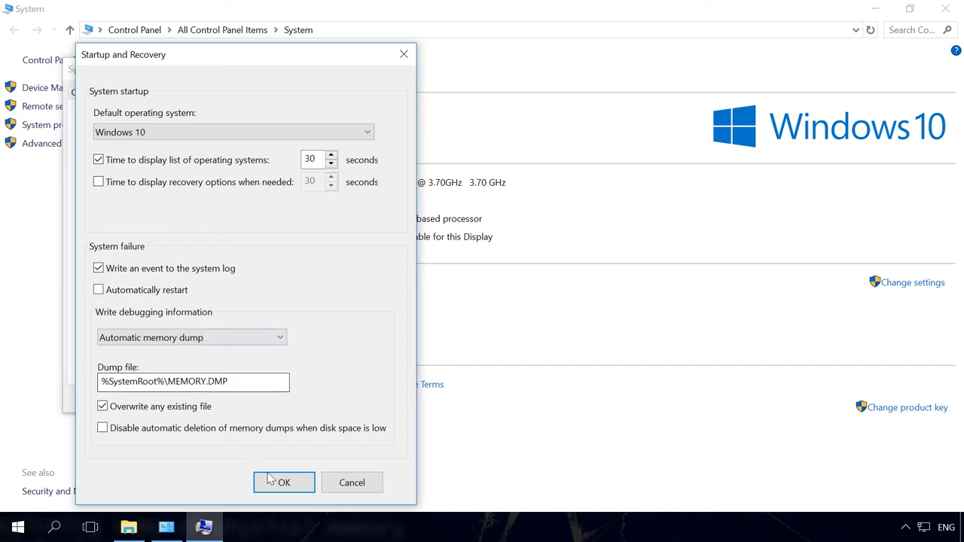
{"action": "left_click", "coordinate": [284, 483]}
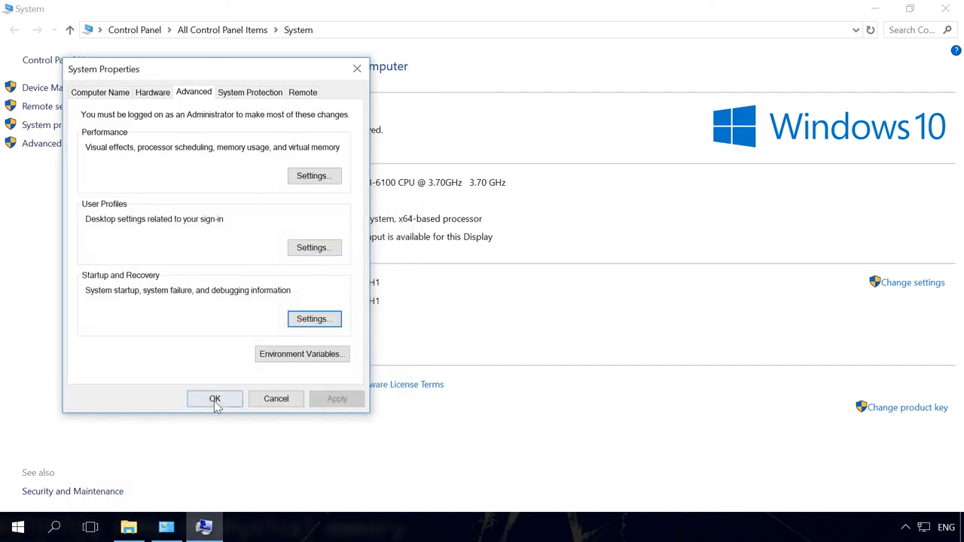
{"action": "left_click", "coordinate": [214, 397]}
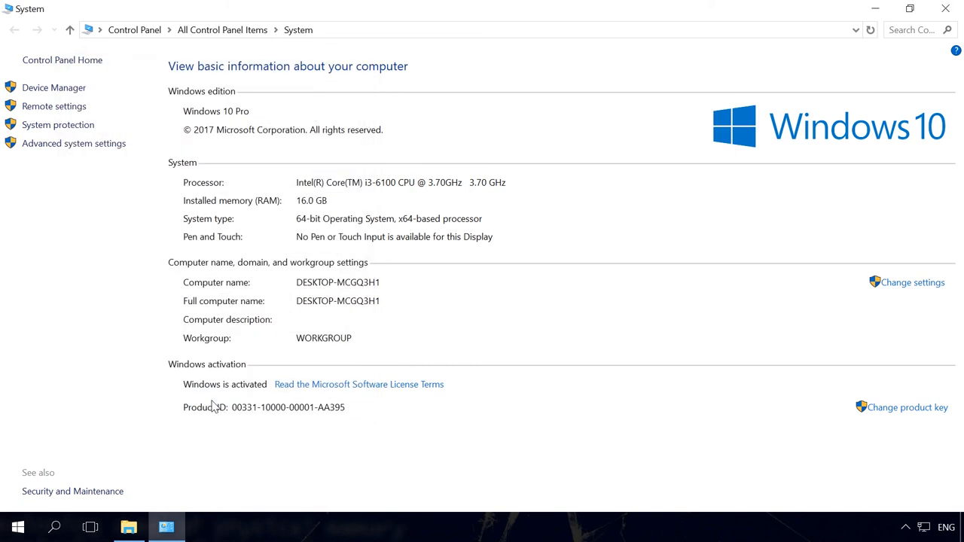